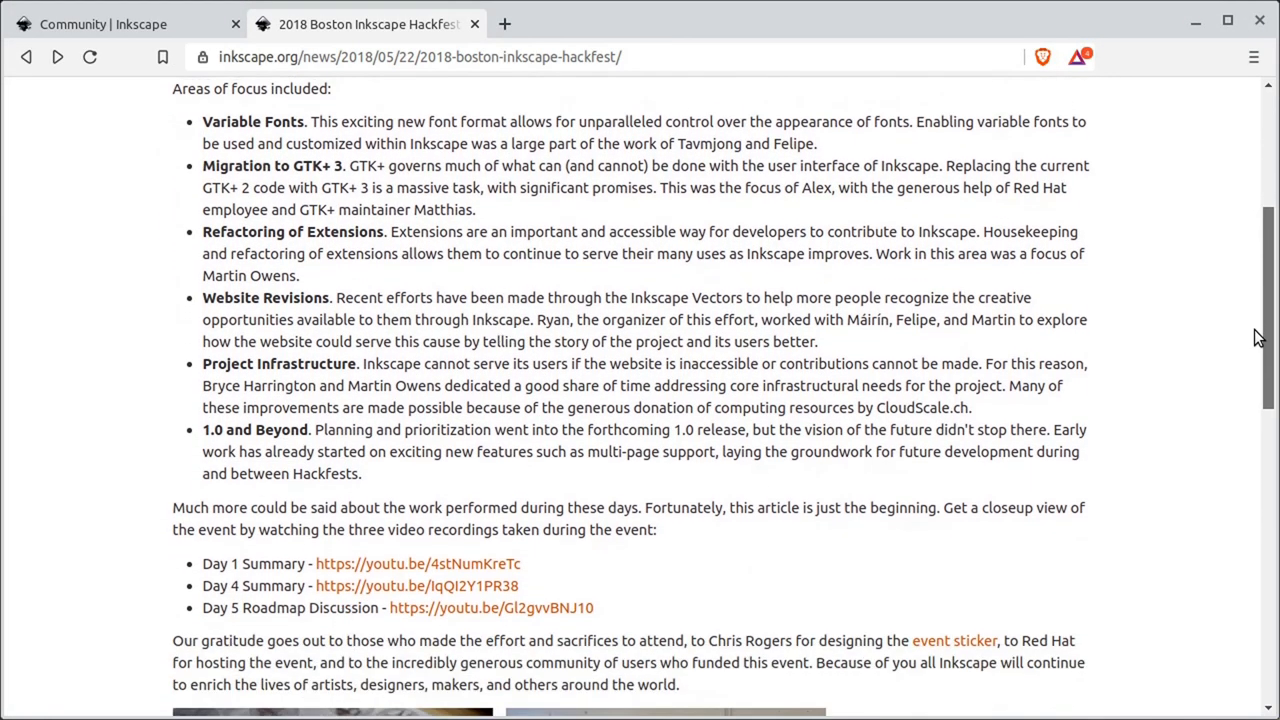
- Reach the macOS disk image download page from the Inkscape 1.0 All Platforms list
scroll("down", 3)
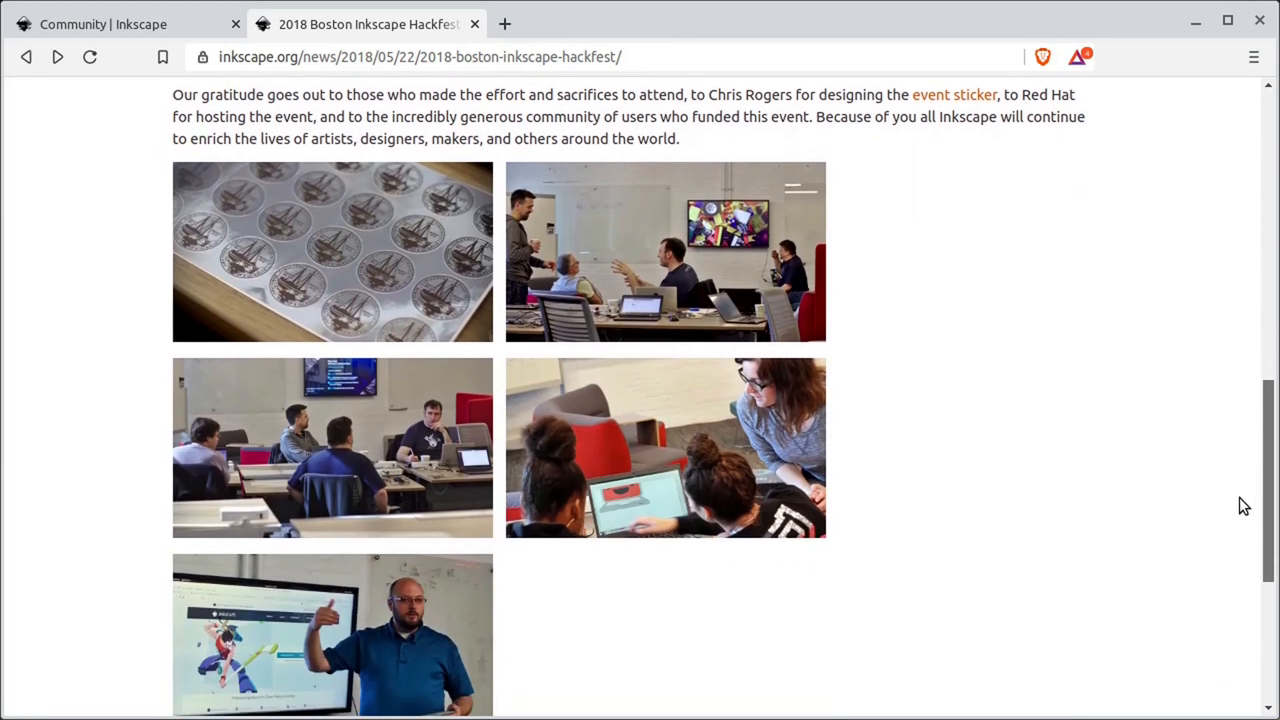
scroll("down", 3)
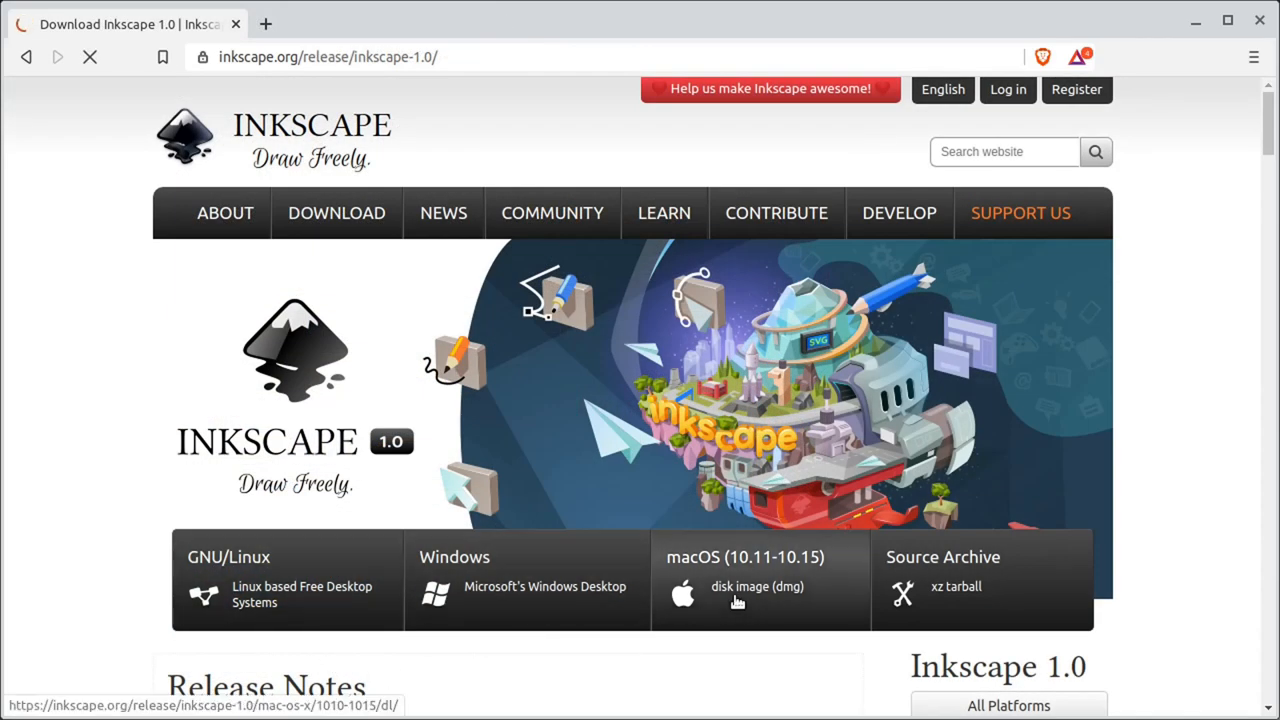
left_click(1008, 704)
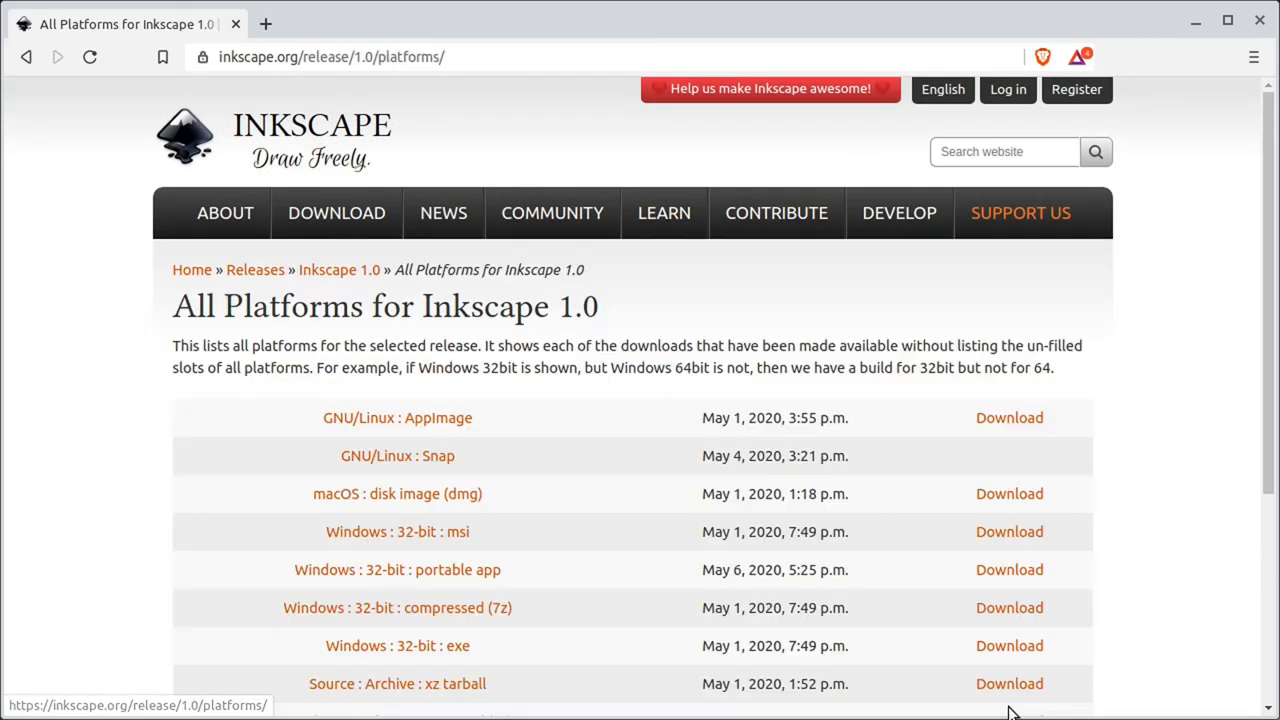
scroll("down", 3)
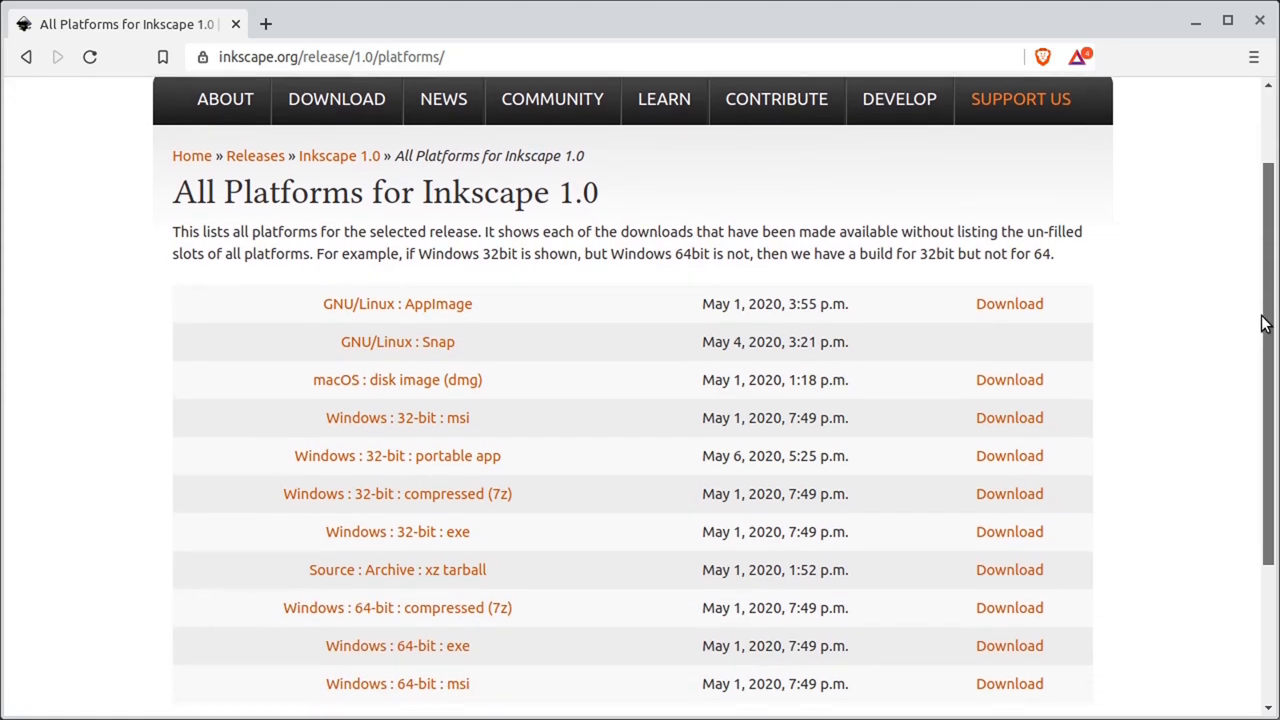
left_click(396, 380)
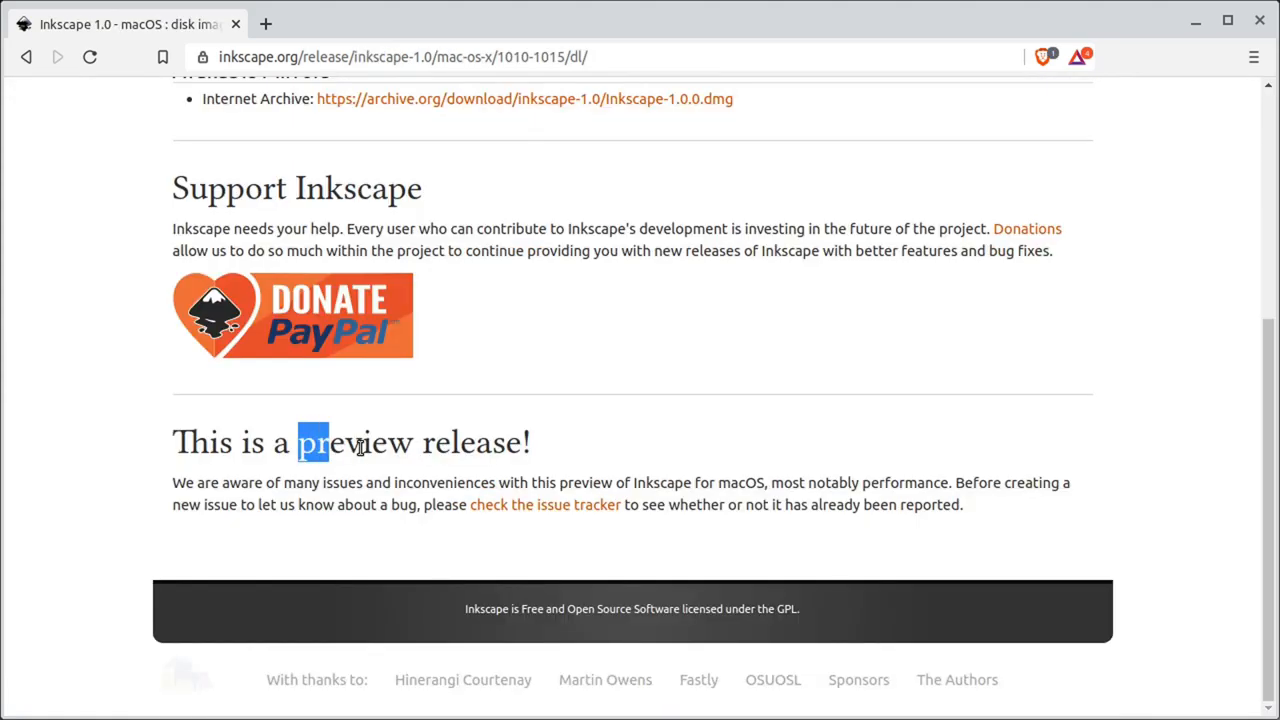
- Highlight the words 'preview release' in the download page's warning
left_click_drag(296, 444, 524, 444)
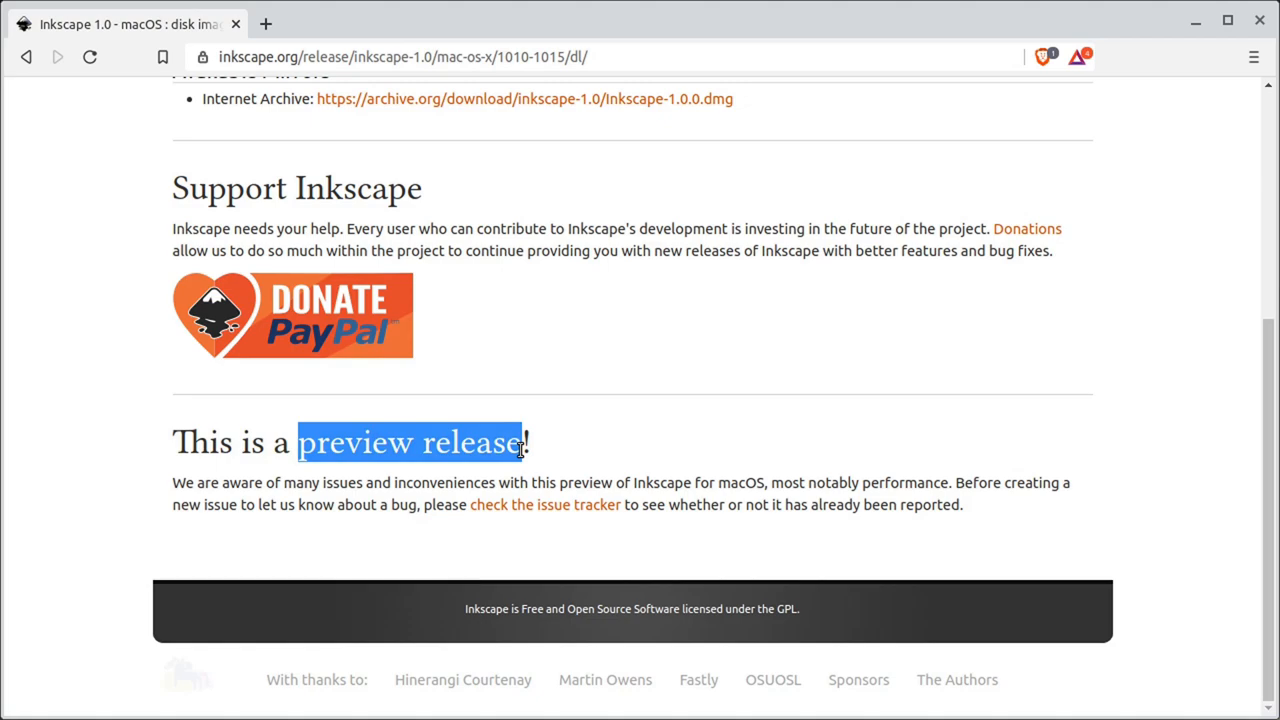
scroll("up", 3)
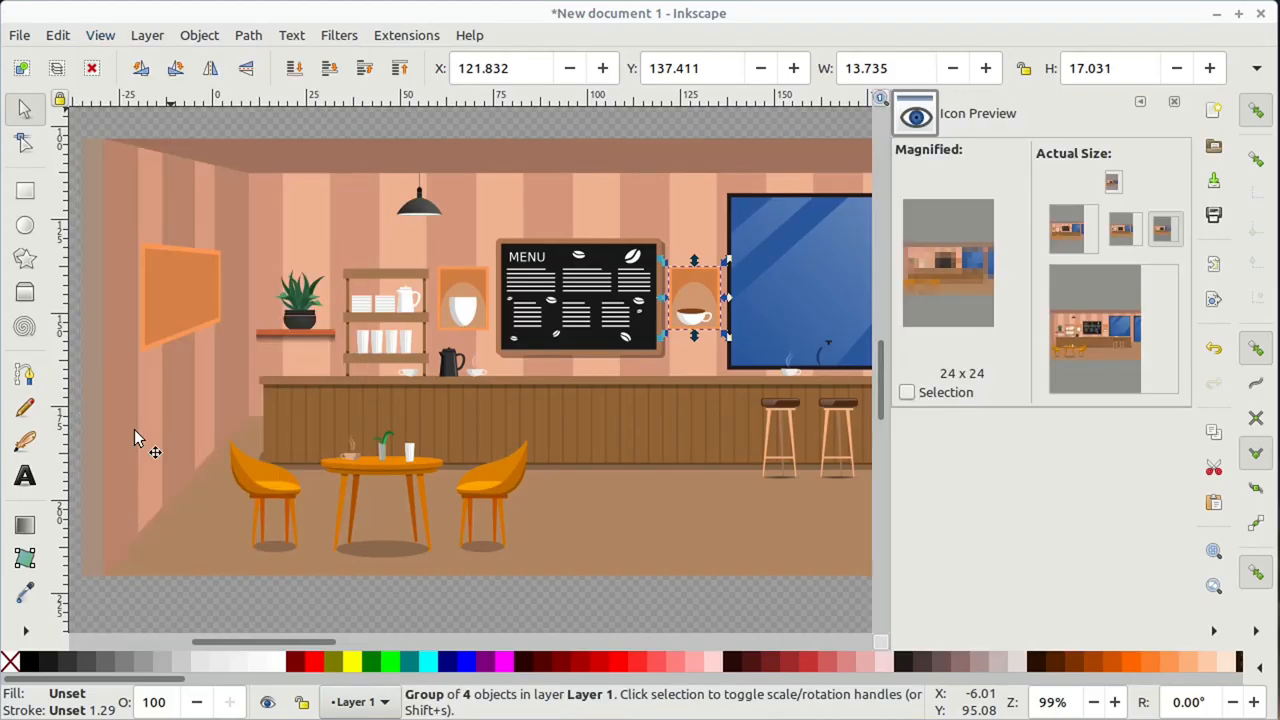
- Select the orange wall picture frame with the Node tool to show its path nodes
left_click(908, 392)
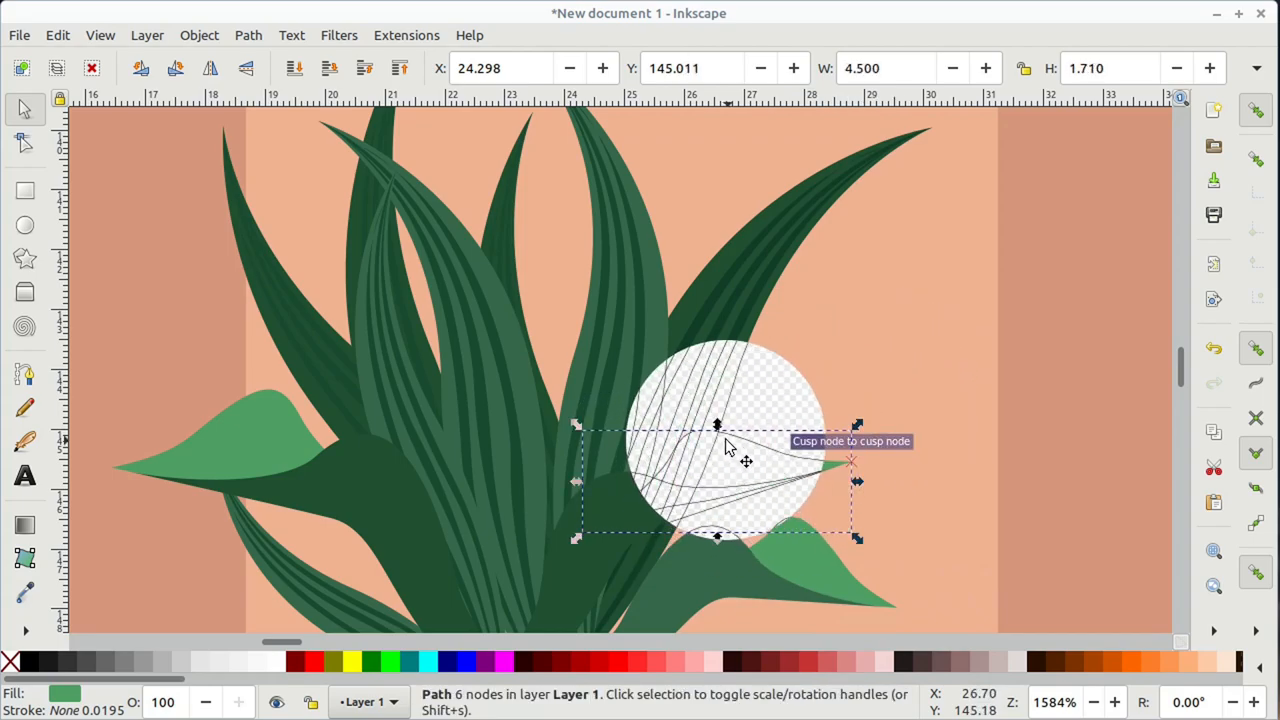
left_click(22, 138)
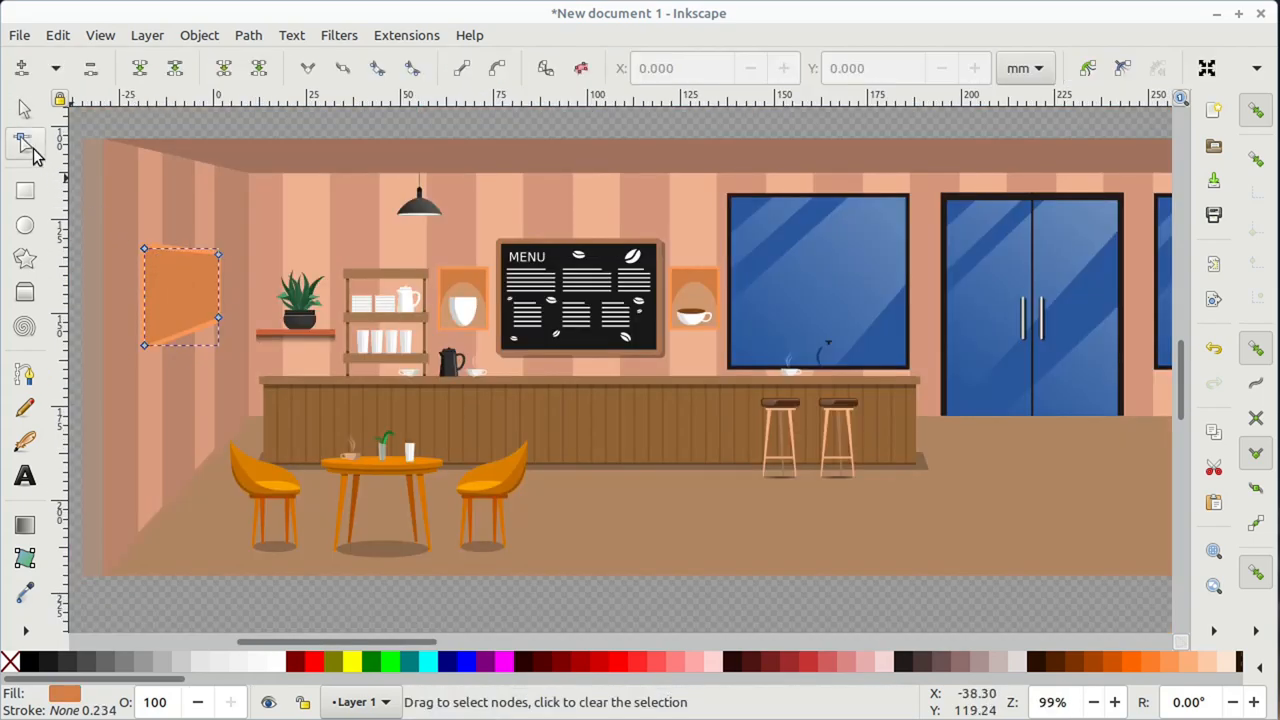
left_click(20, 108)
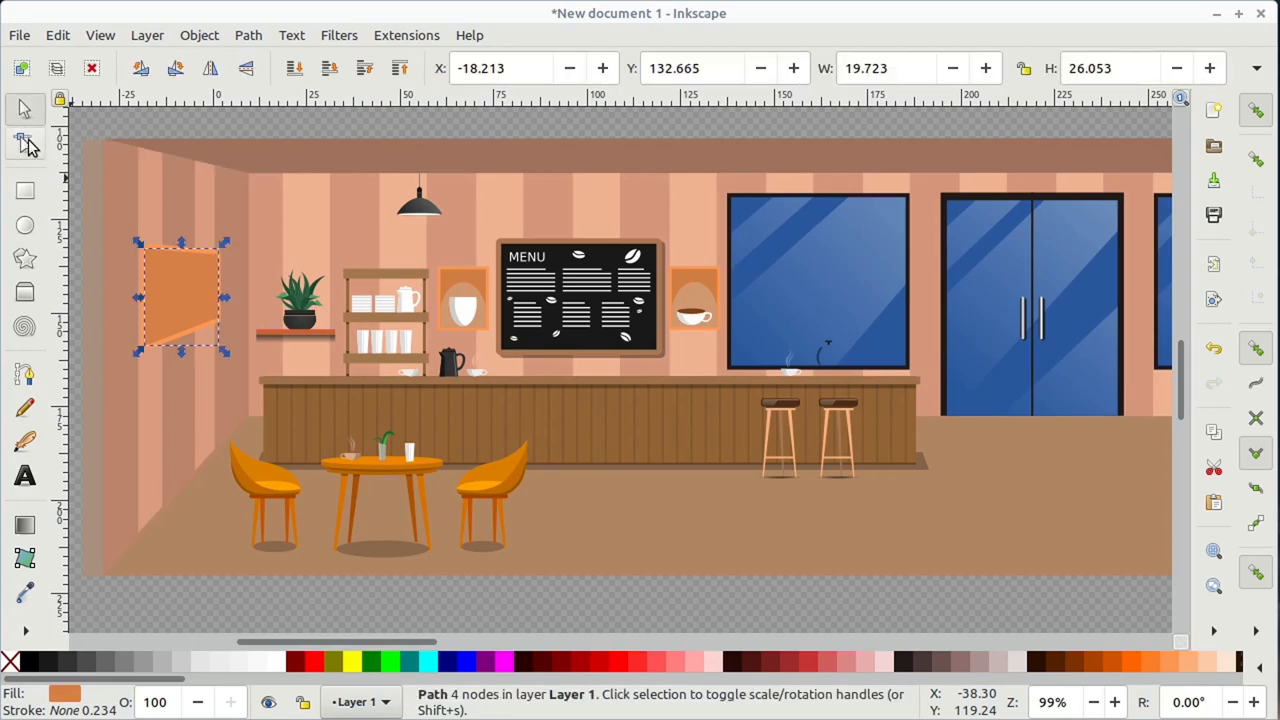
left_click(20, 190)
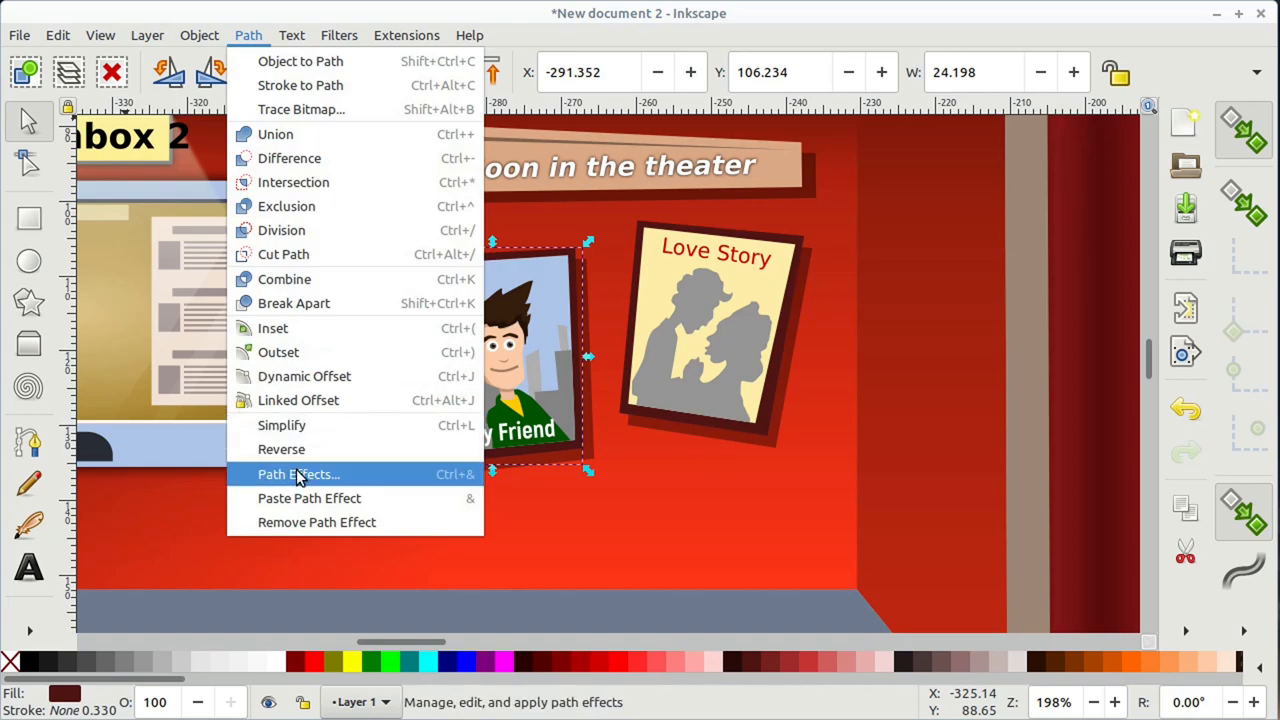
- Apply the Gears path effect to the poster frame and reshape the gears by a control point
left_click(298, 474)
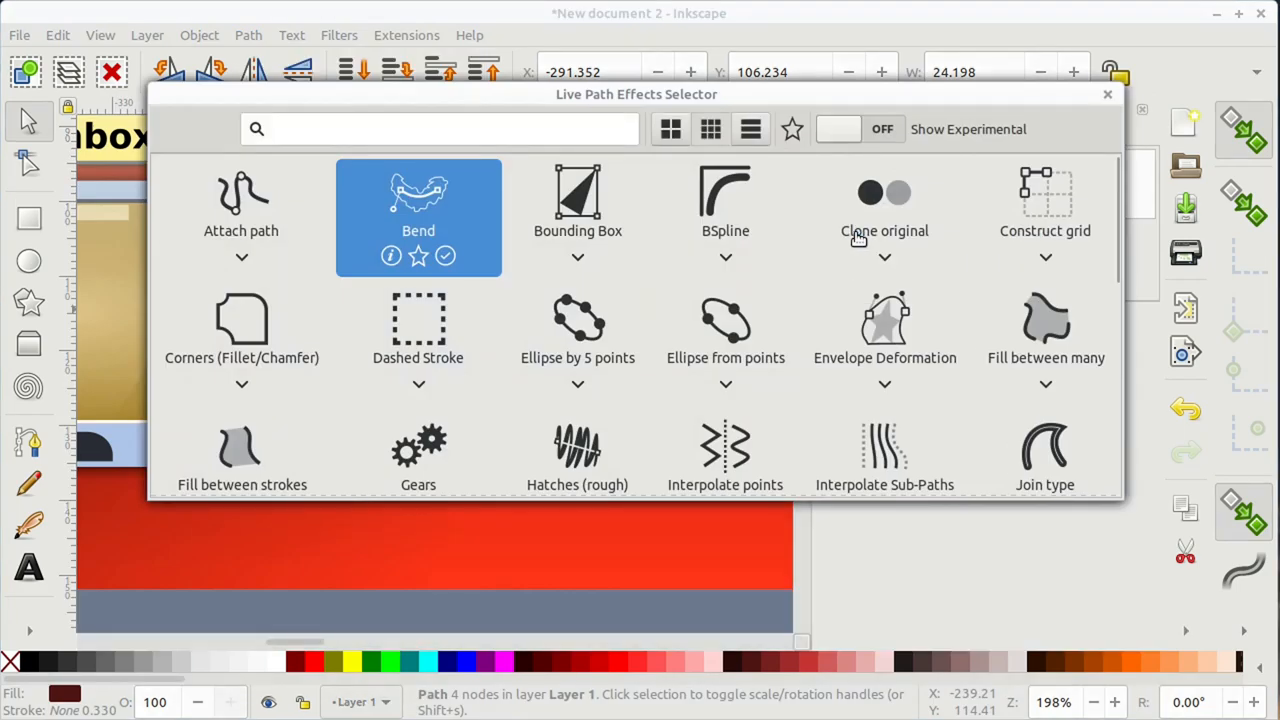
left_click(708, 128)
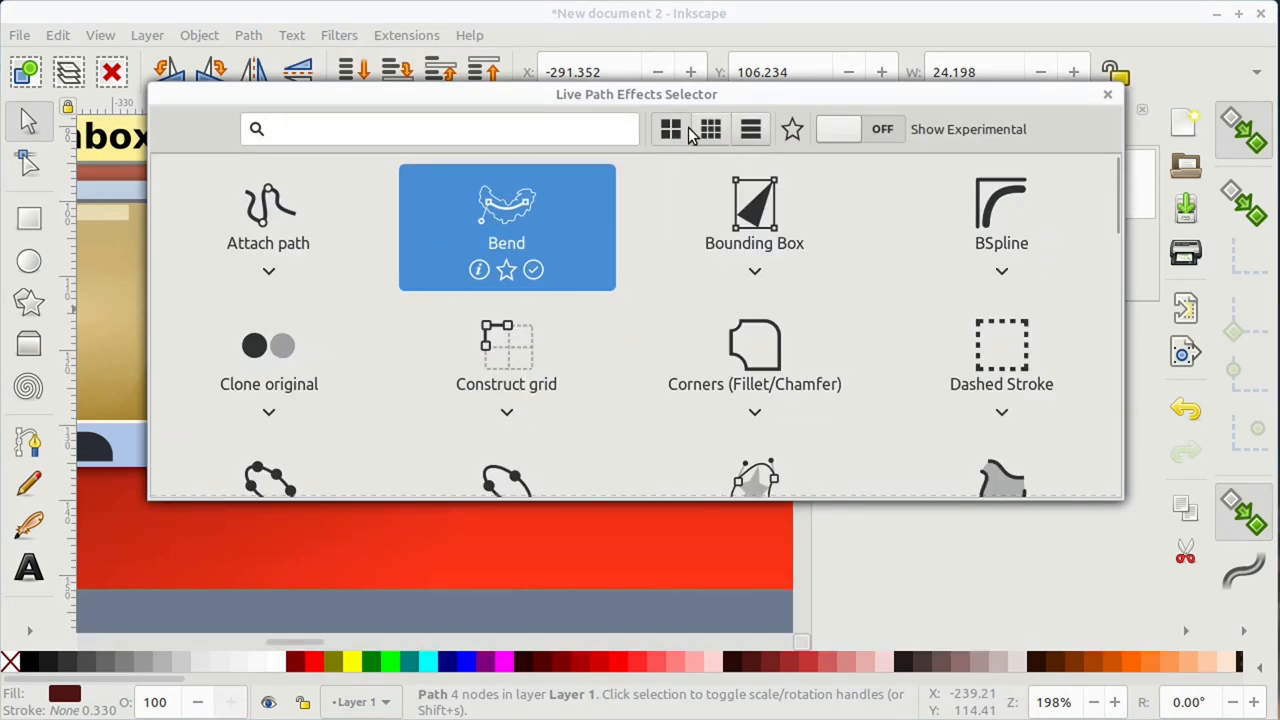
left_click(748, 128)
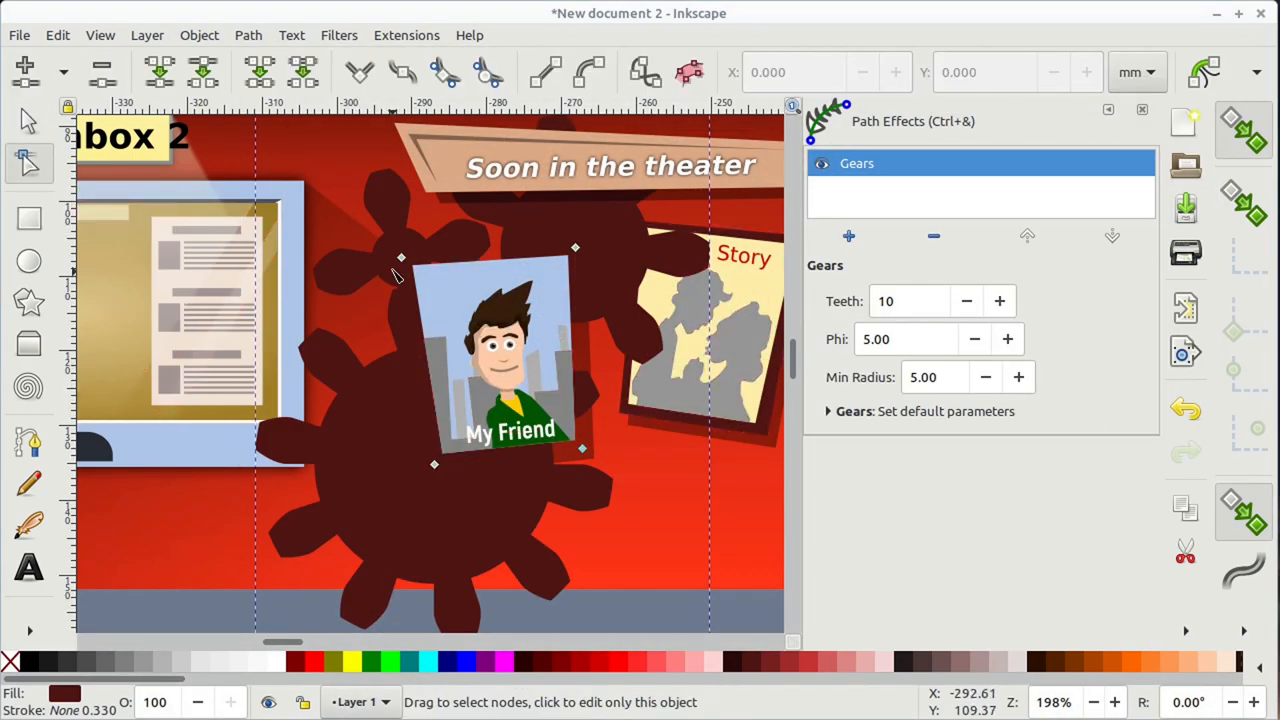
left_click_drag(400, 258, 380, 336)
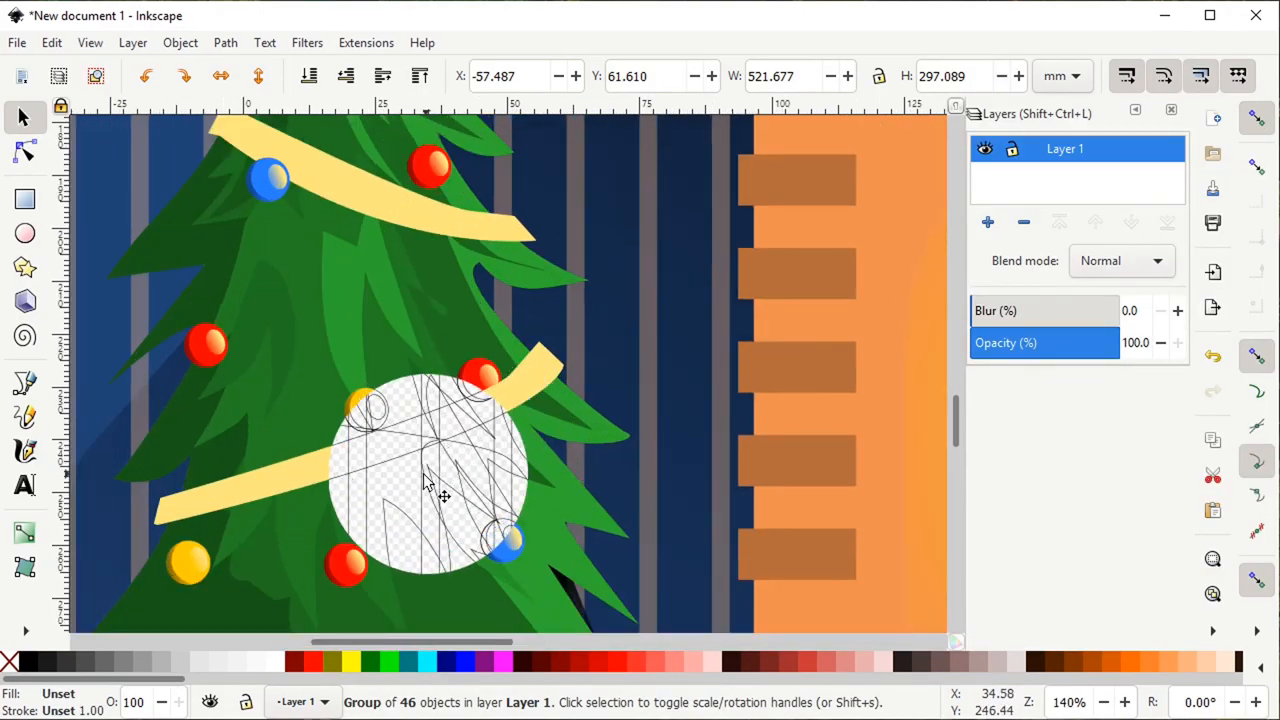
- Draw a freehand Power Stroke line over the girl's face sketch with the Pencil tool
scroll("down", 3)
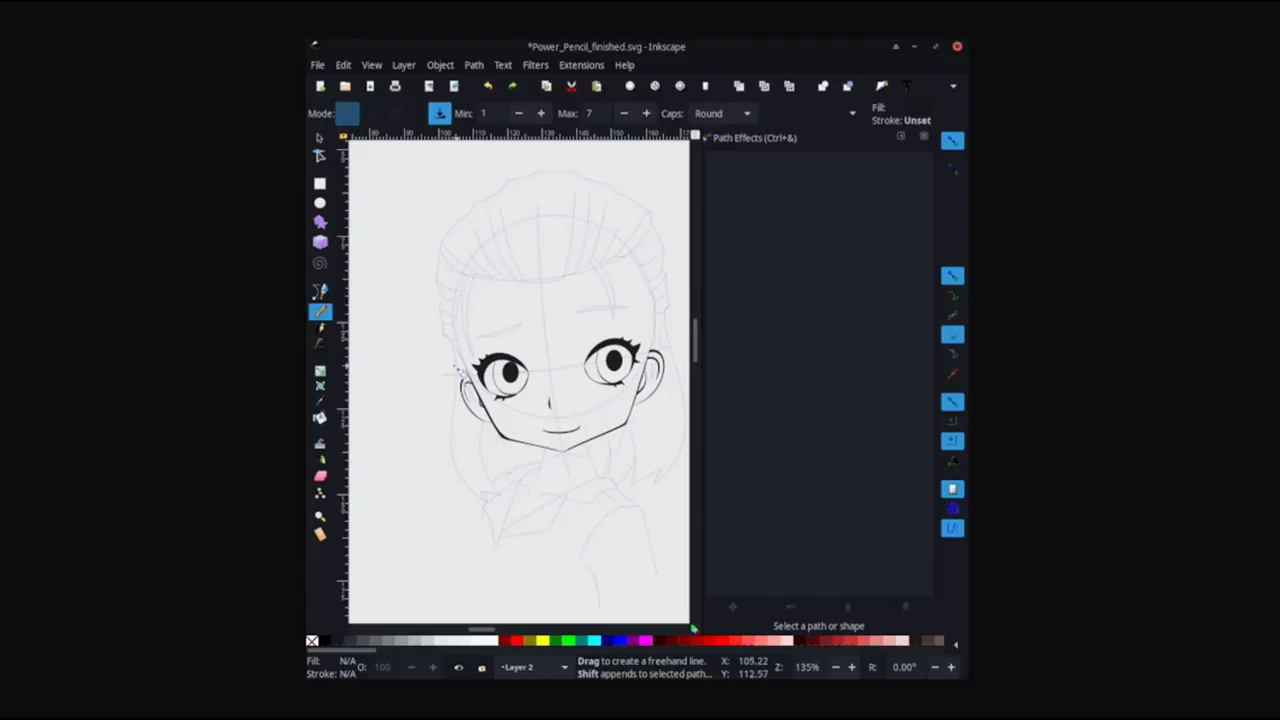
left_click_drag(456, 370, 490, 490)
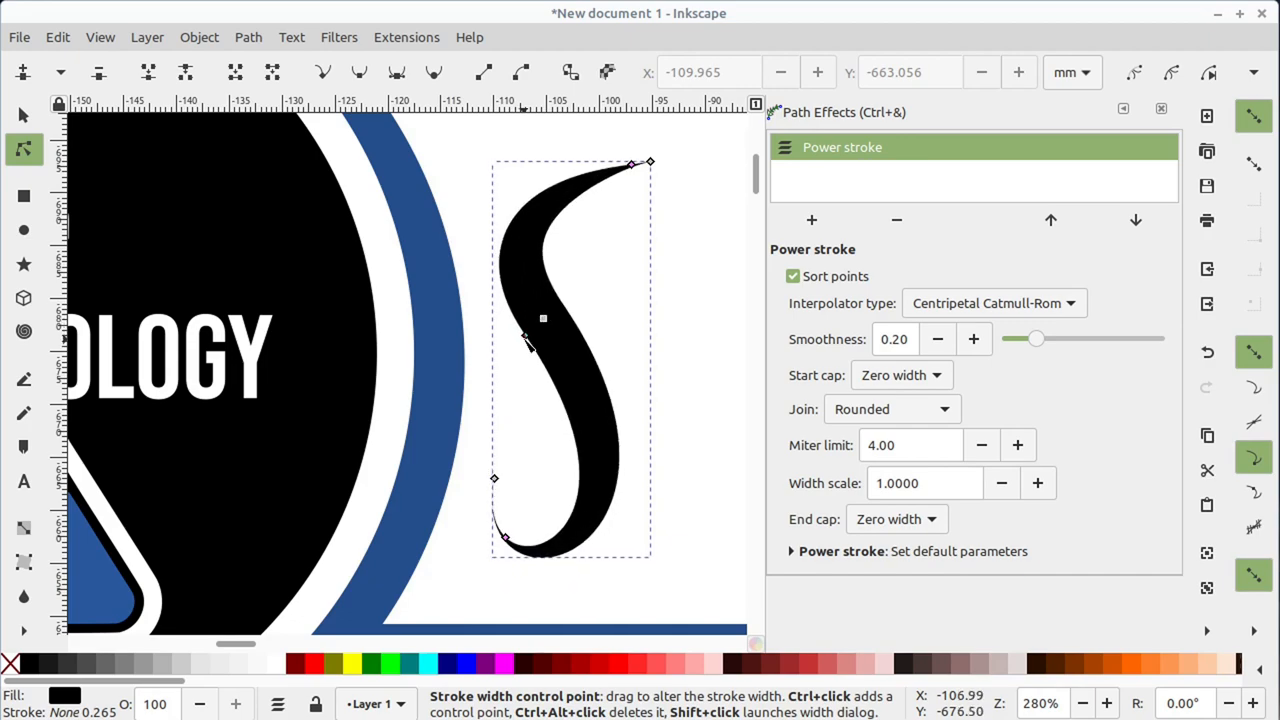
- Adjust the S stroke's width at two of its Power Stroke control points
left_click_drag(530, 344, 544, 384)
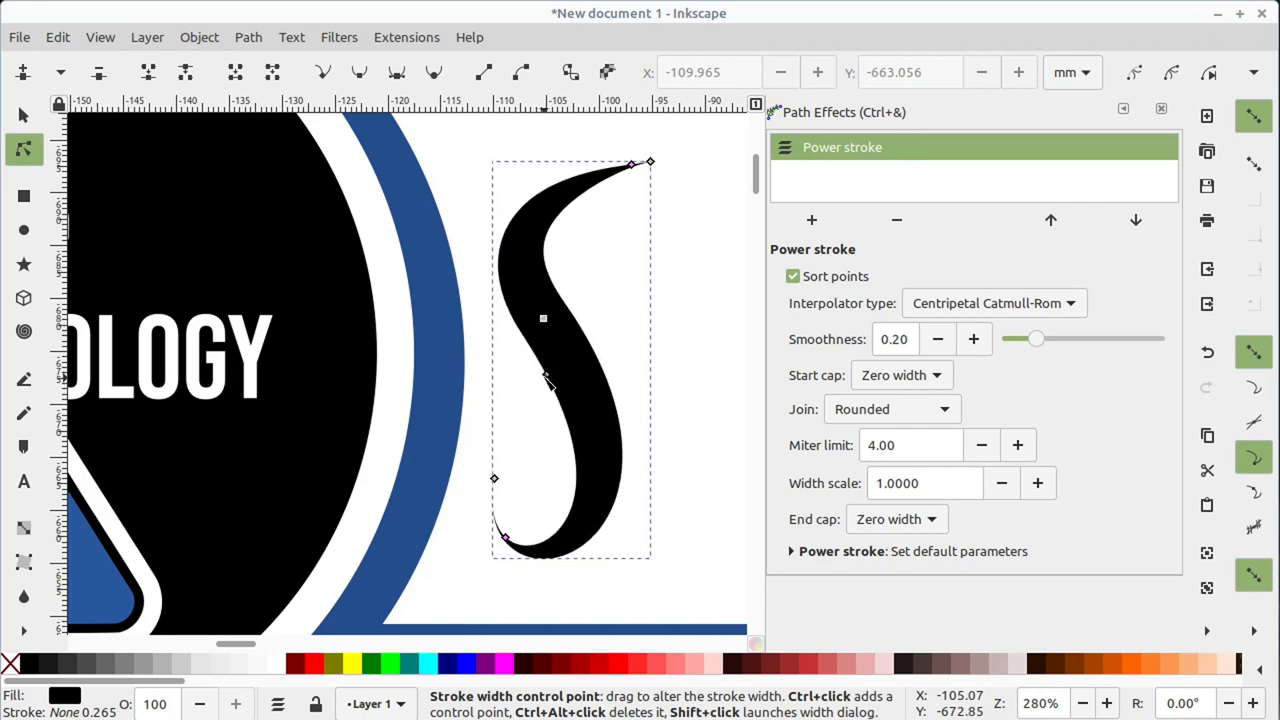
left_click_drag(494, 478, 478, 512)
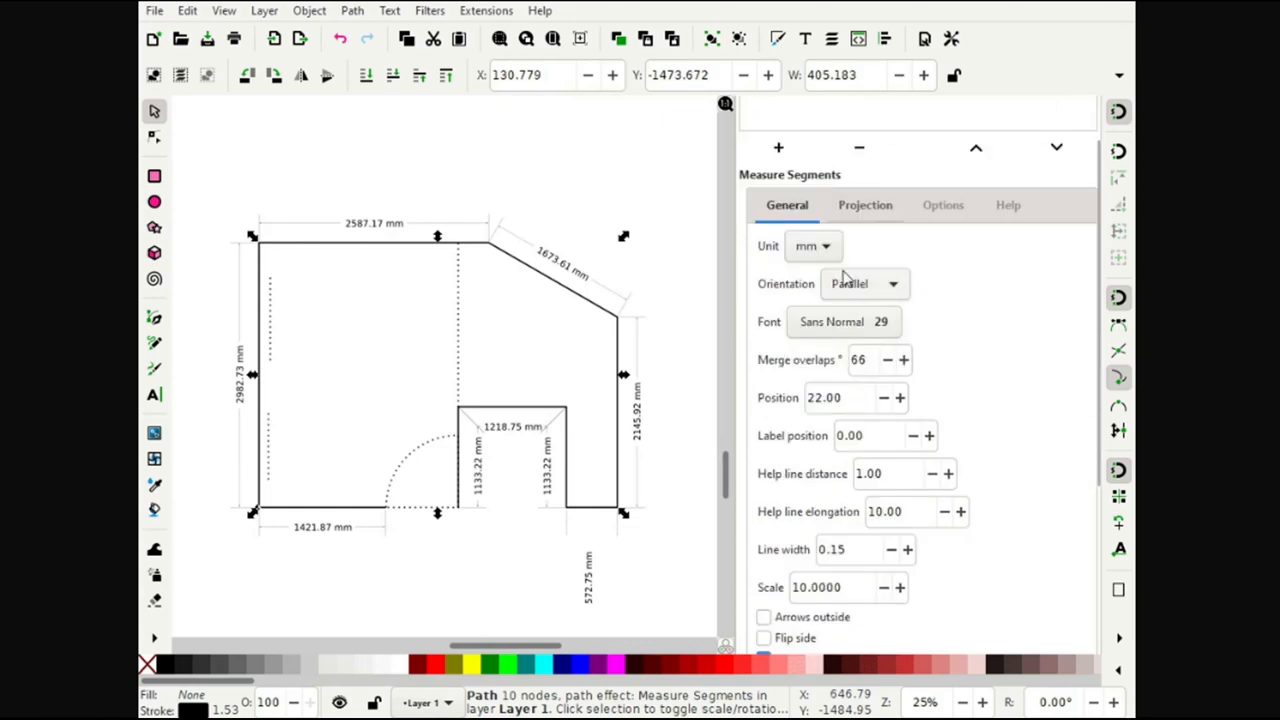
- Adjust the Measure Segments labelling options for the floor plan's walls
left_click(812, 246)
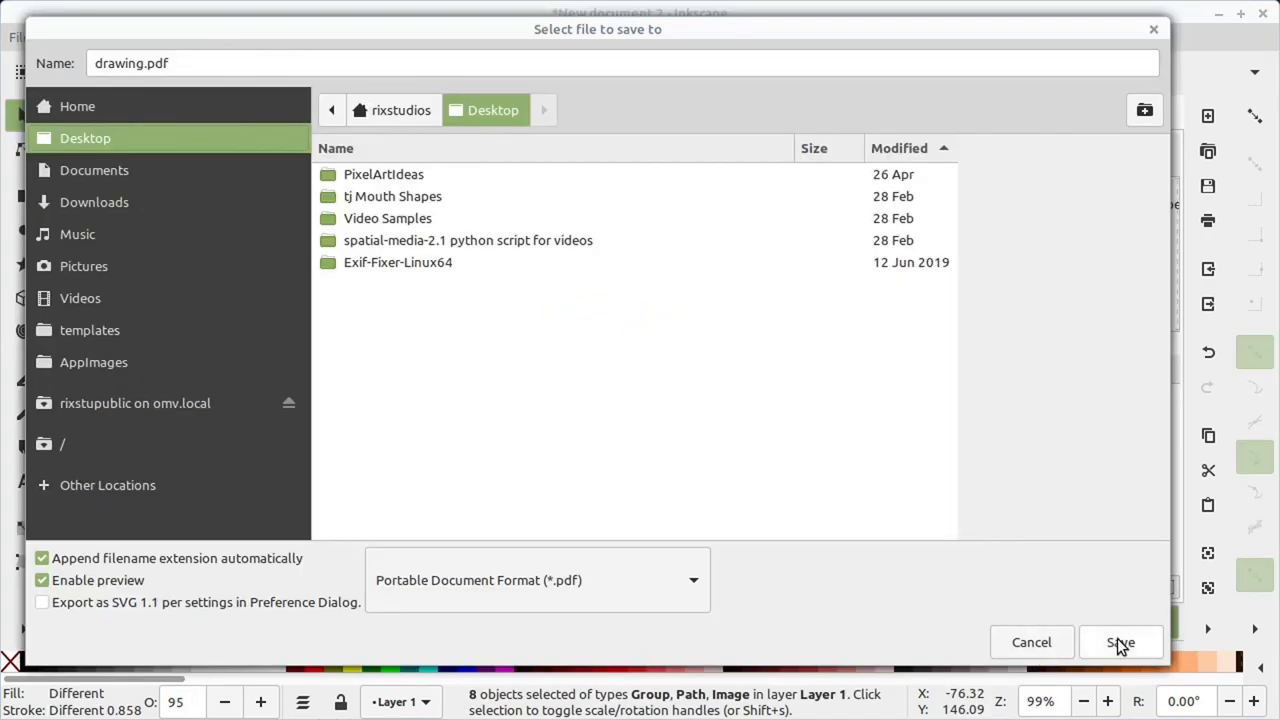
- Save drawing.pdf to the Desktop, then extract the embedded monitor image
left_click(1120, 642)
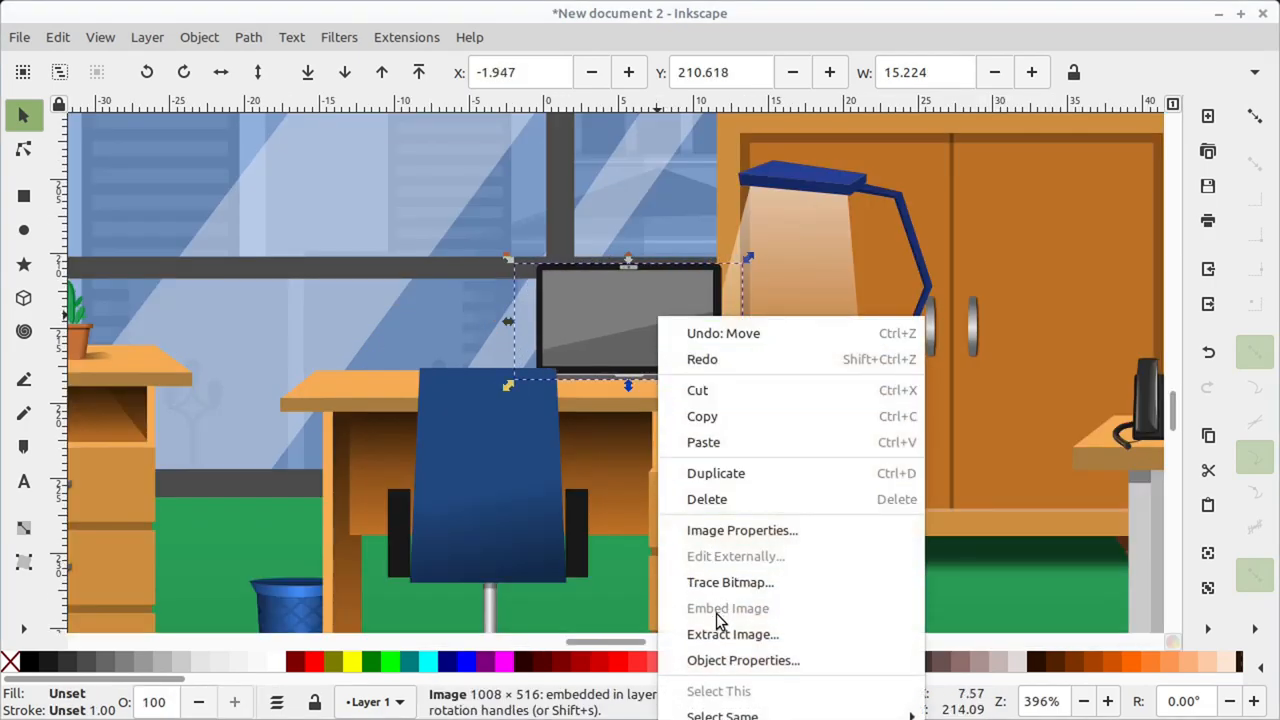
left_click(744, 660)
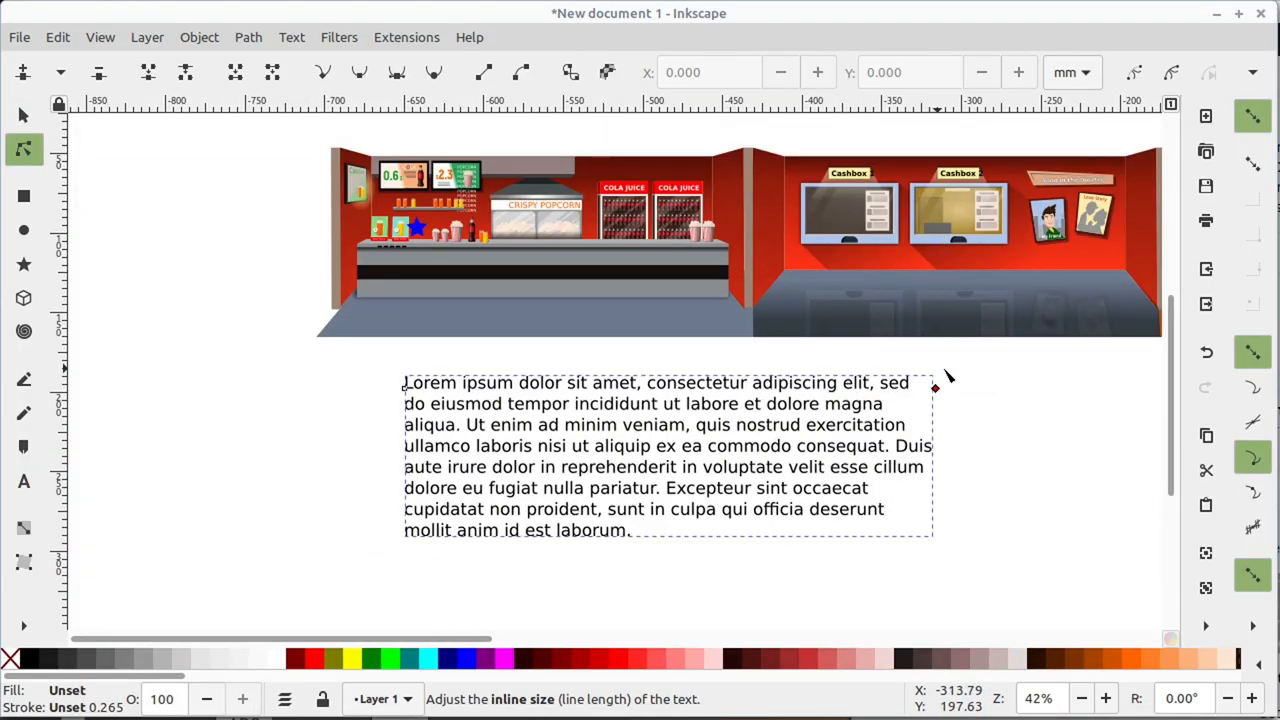
- Select the text with its curved path and apply the Text menu command
left_click(292, 36)
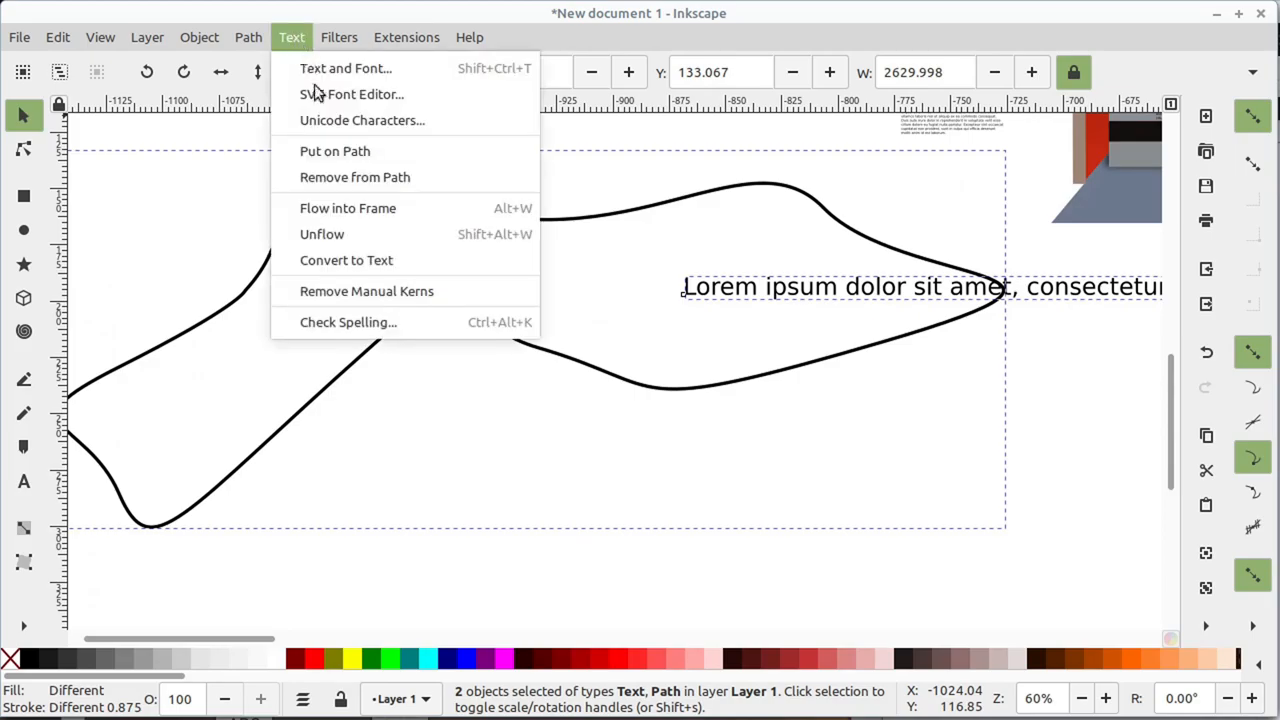
left_click(348, 208)
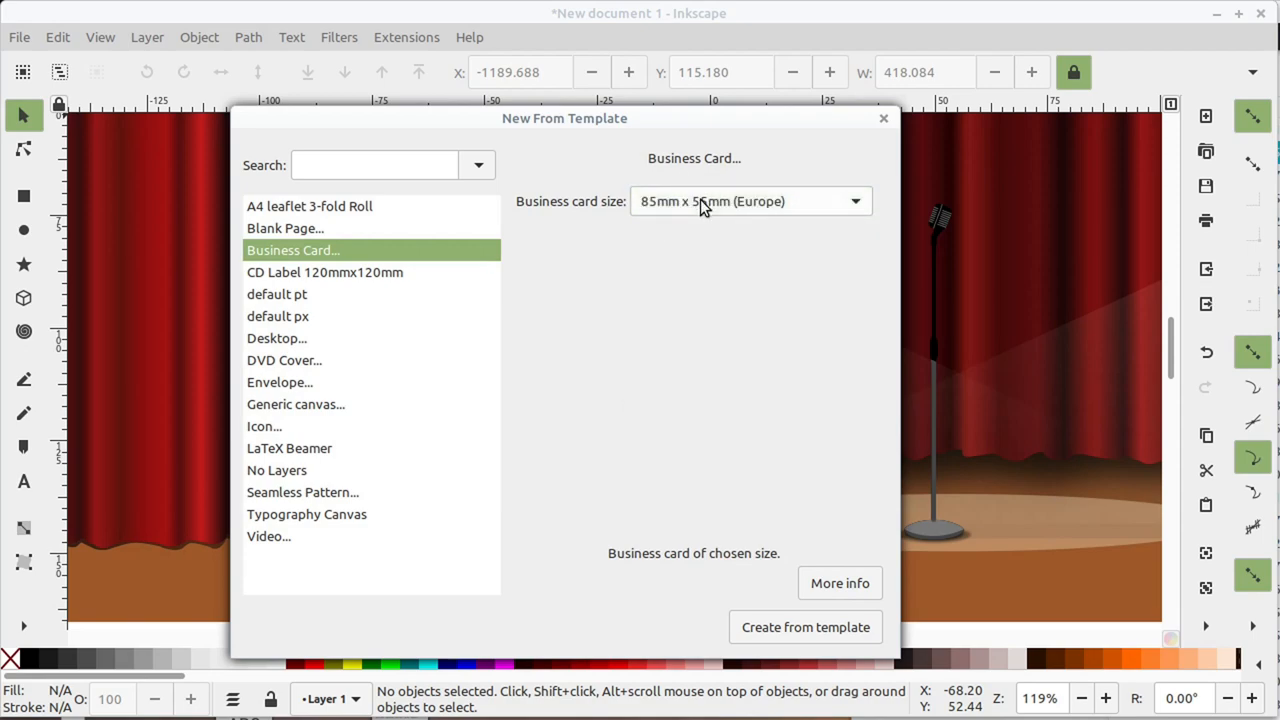
- Preview and choose the LaTeX Beamer template in New from Template
left_click(288, 448)
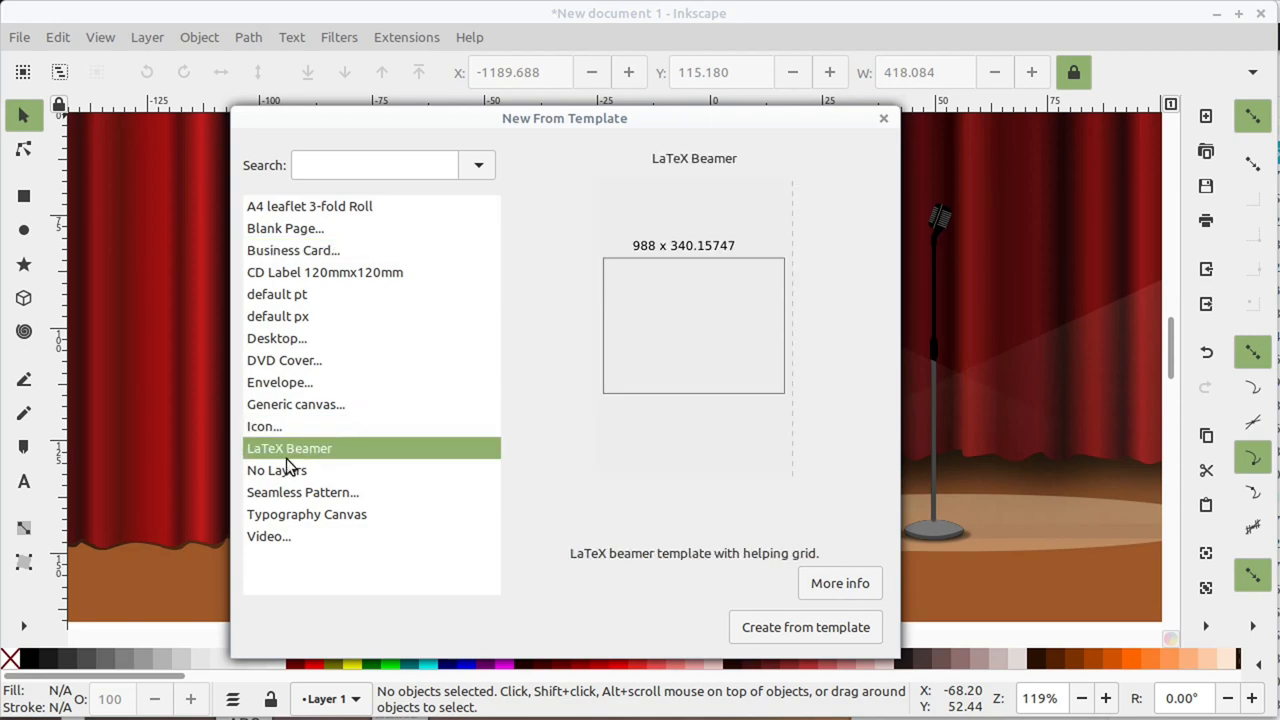
left_click(268, 536)
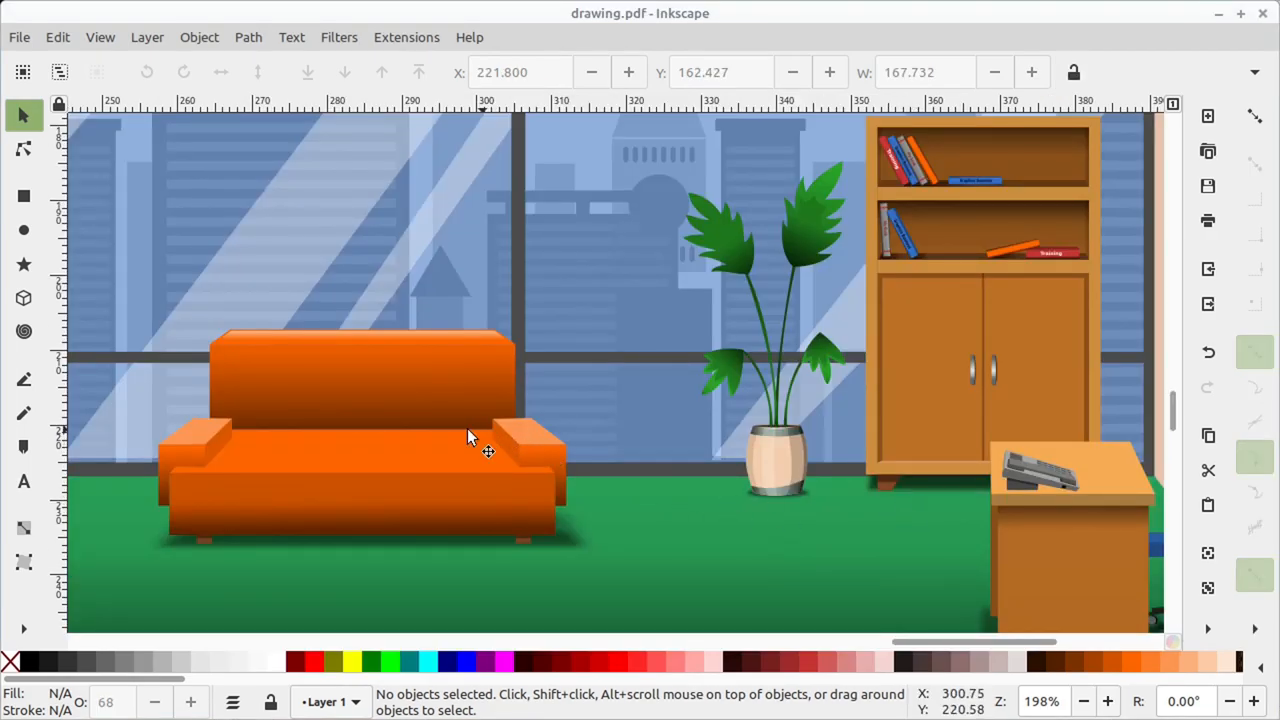
- Show the Interactive Mockup extension's options dialog for the orange sofa
left_click(404, 36)
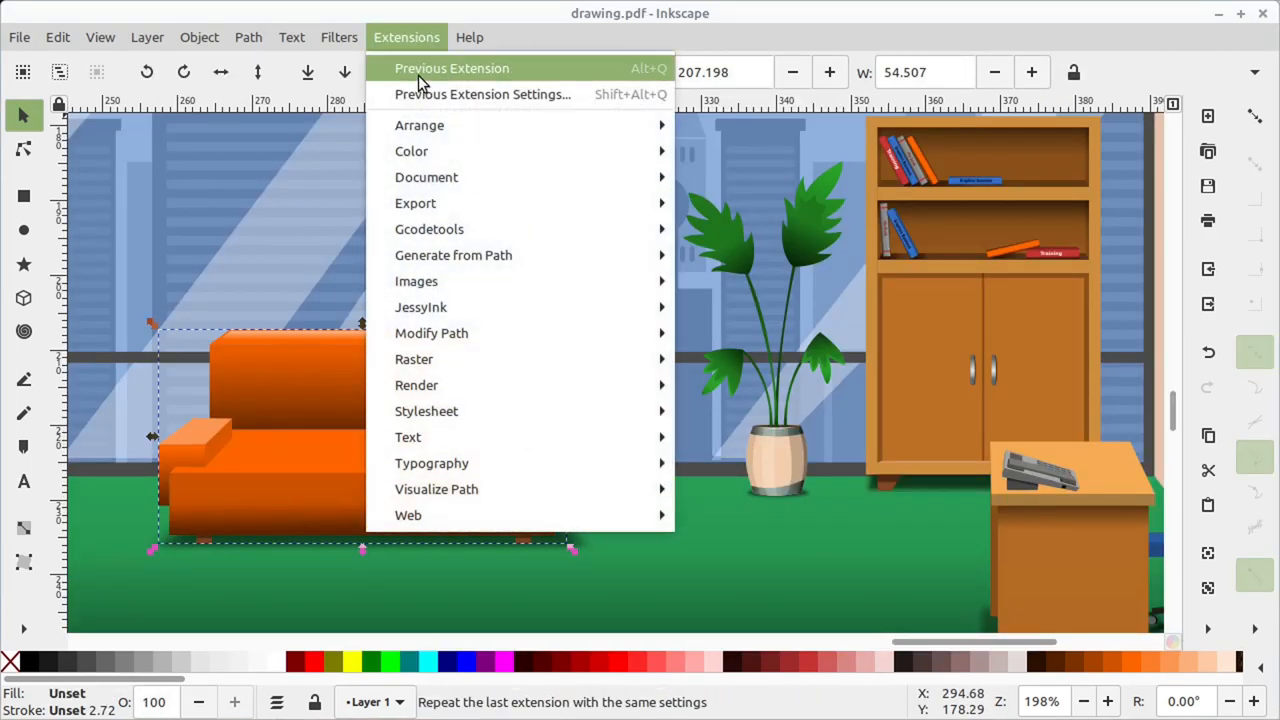
mouse_move(408, 516)
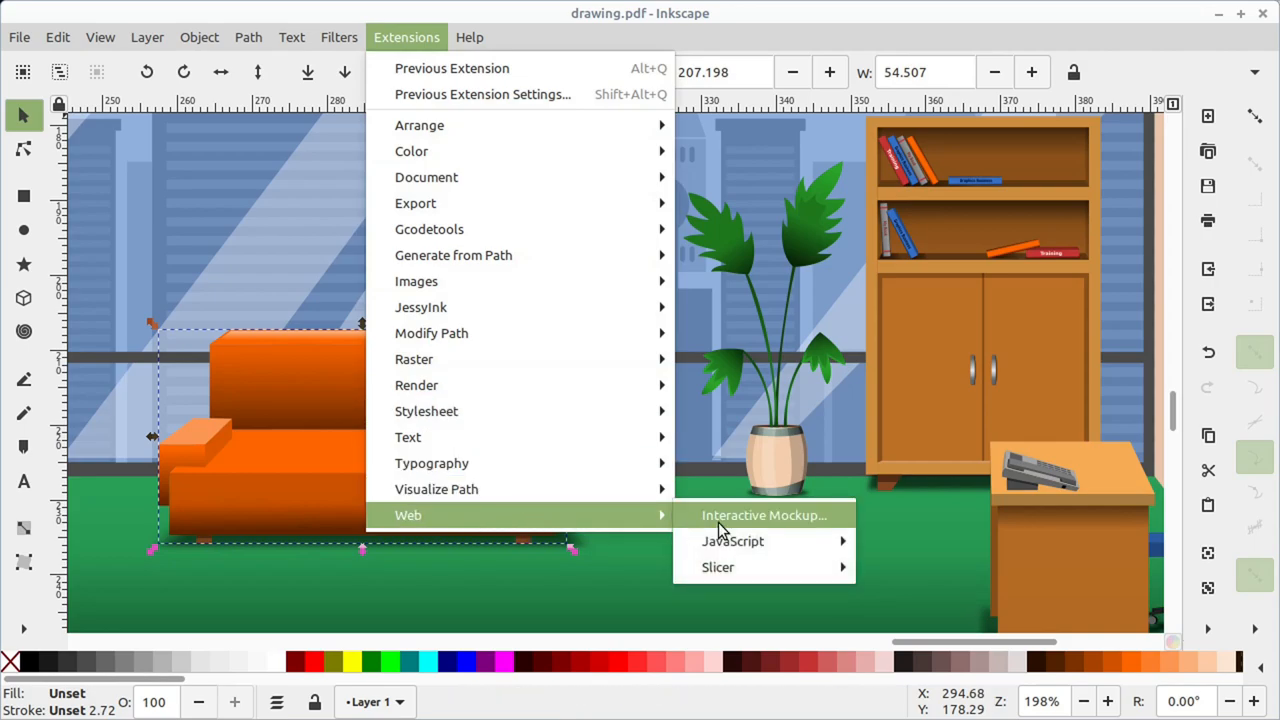
mouse_move(718, 568)
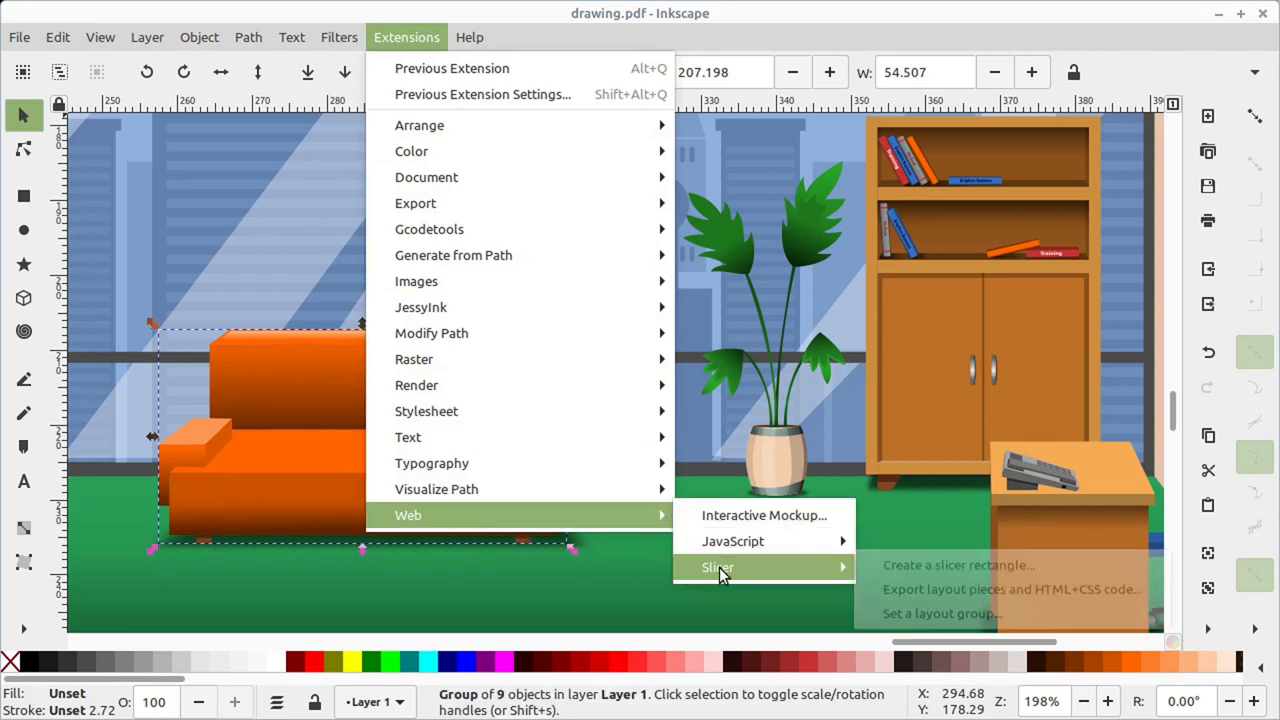
left_click(764, 516)
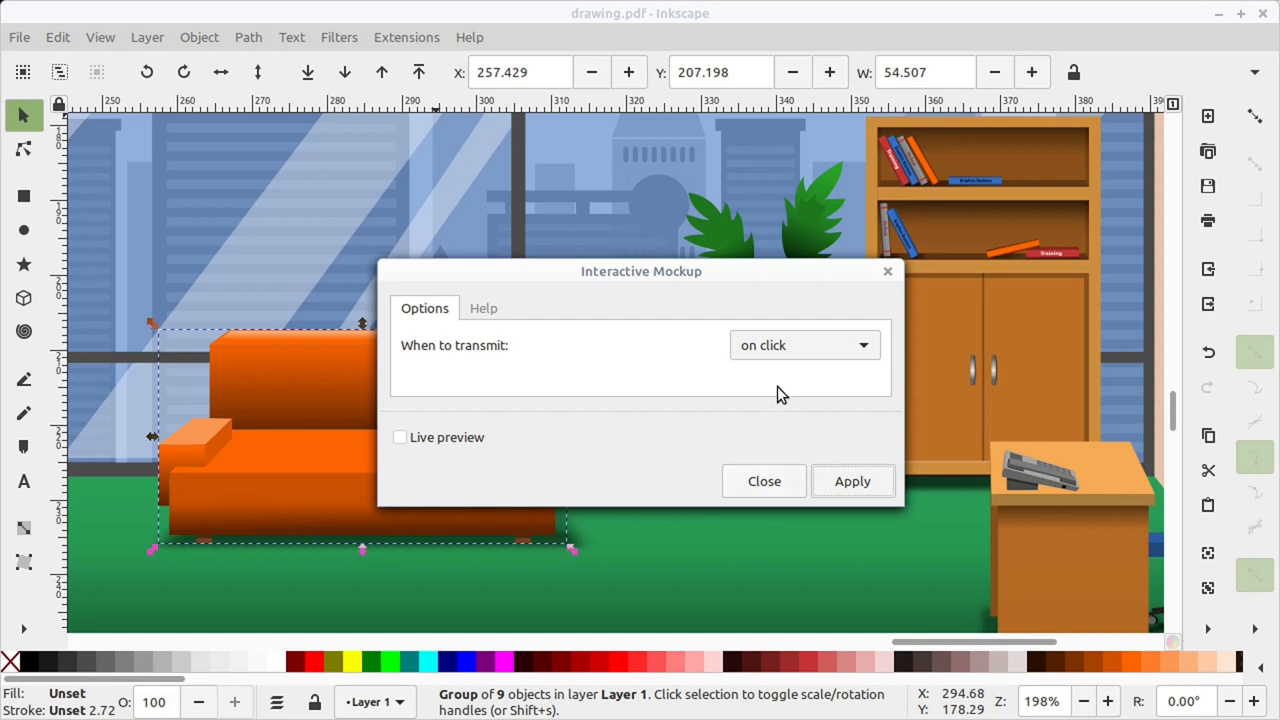
left_click(804, 344)
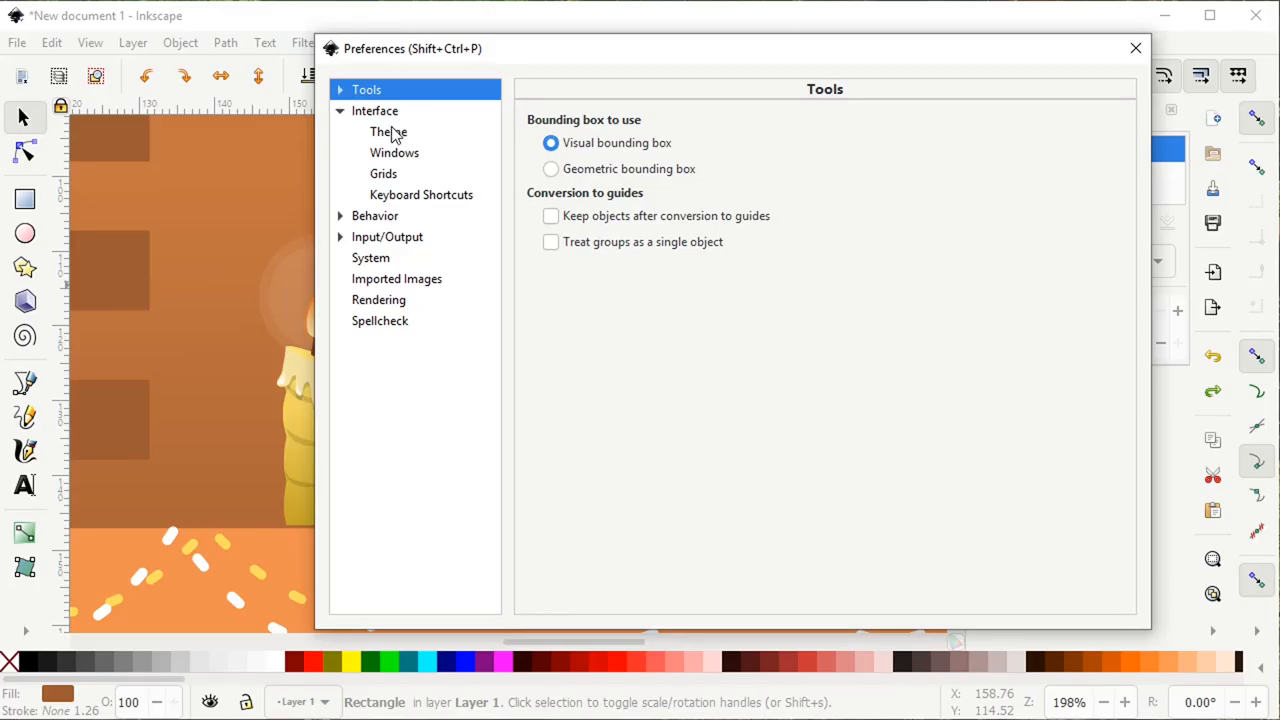
- Switch the interface theme to Adwaita and back to the system theme
left_click(384, 132)
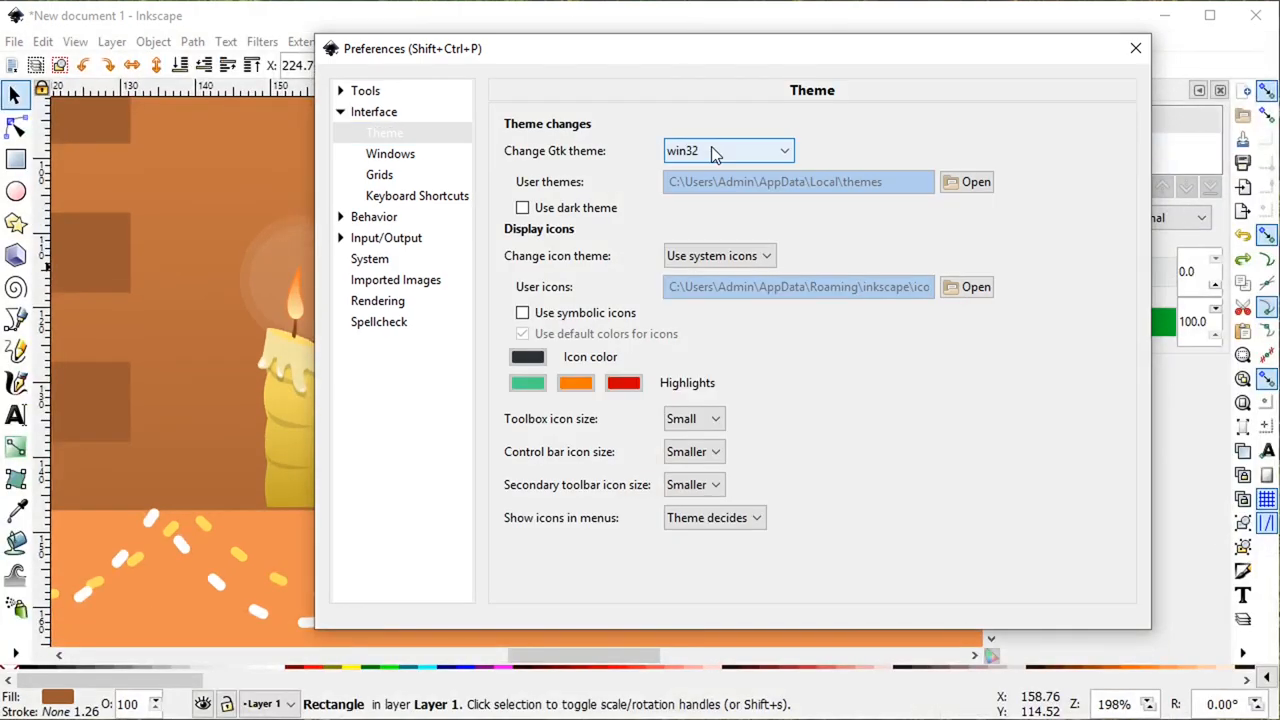
left_click(728, 150)
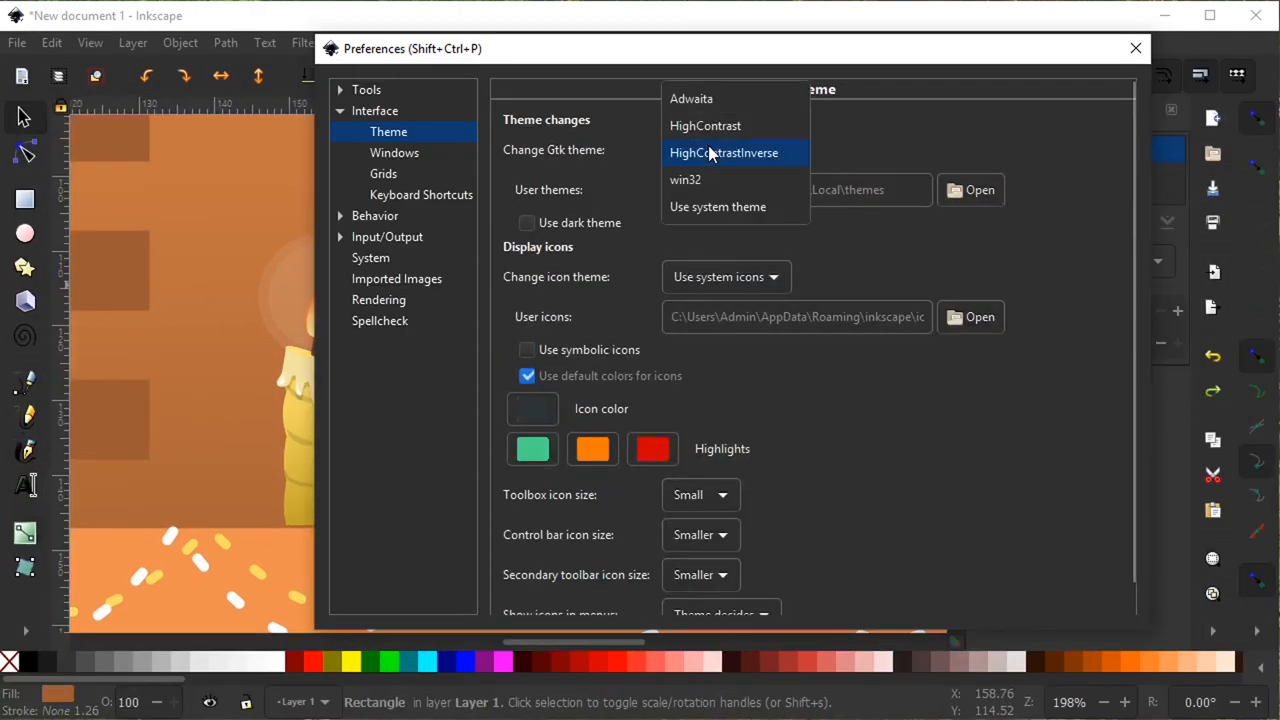
left_click(692, 98)
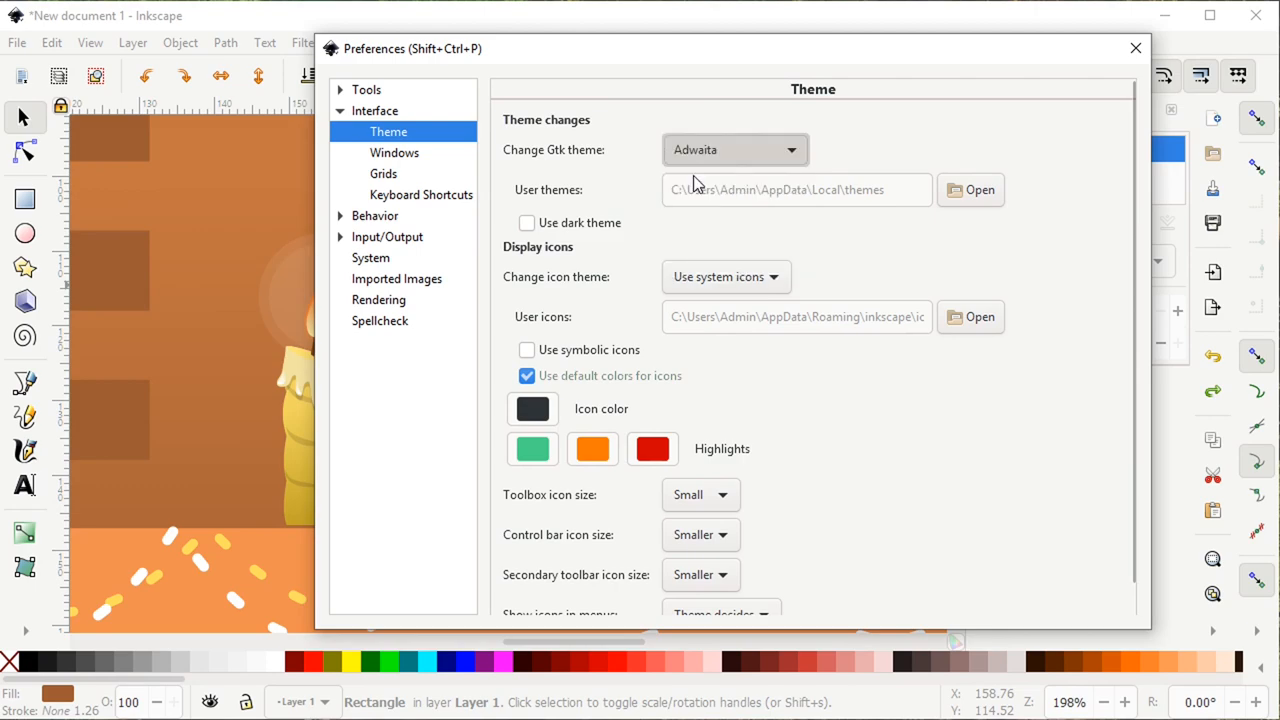
left_click(736, 148)
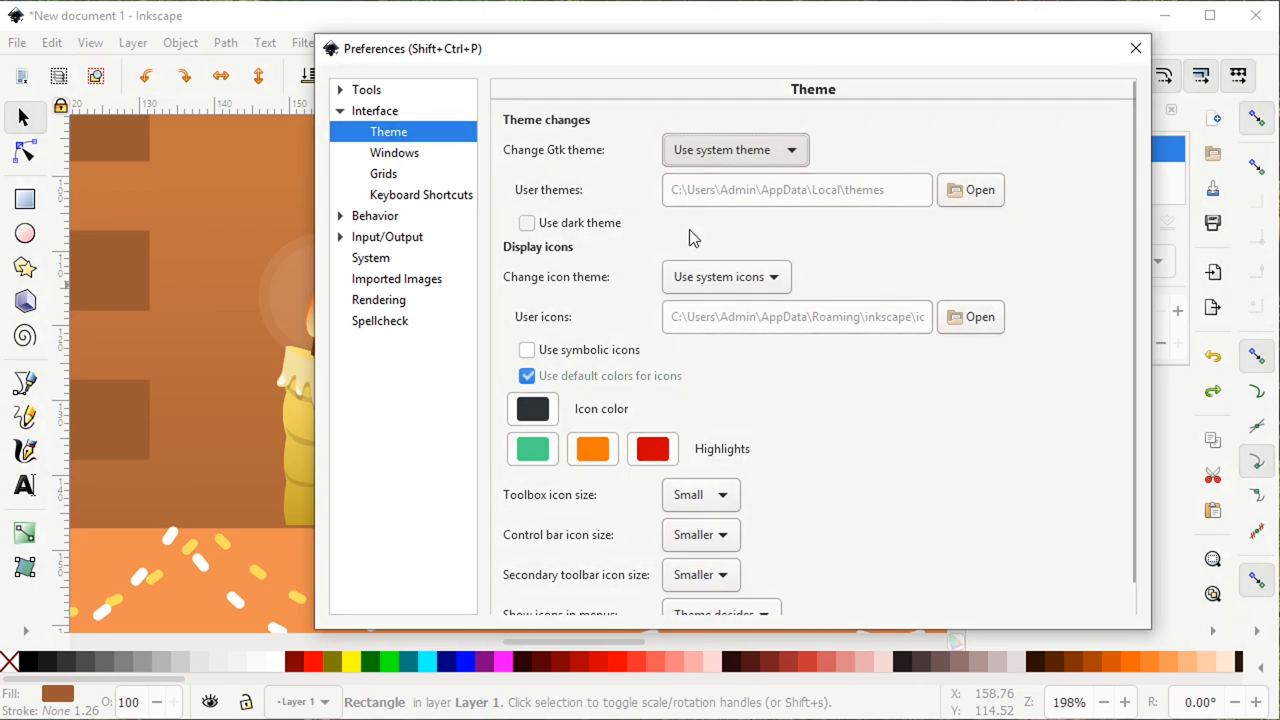
- Try the Tango and multicolor icon themes, then set a new pink highlight colour
left_click(724, 276)
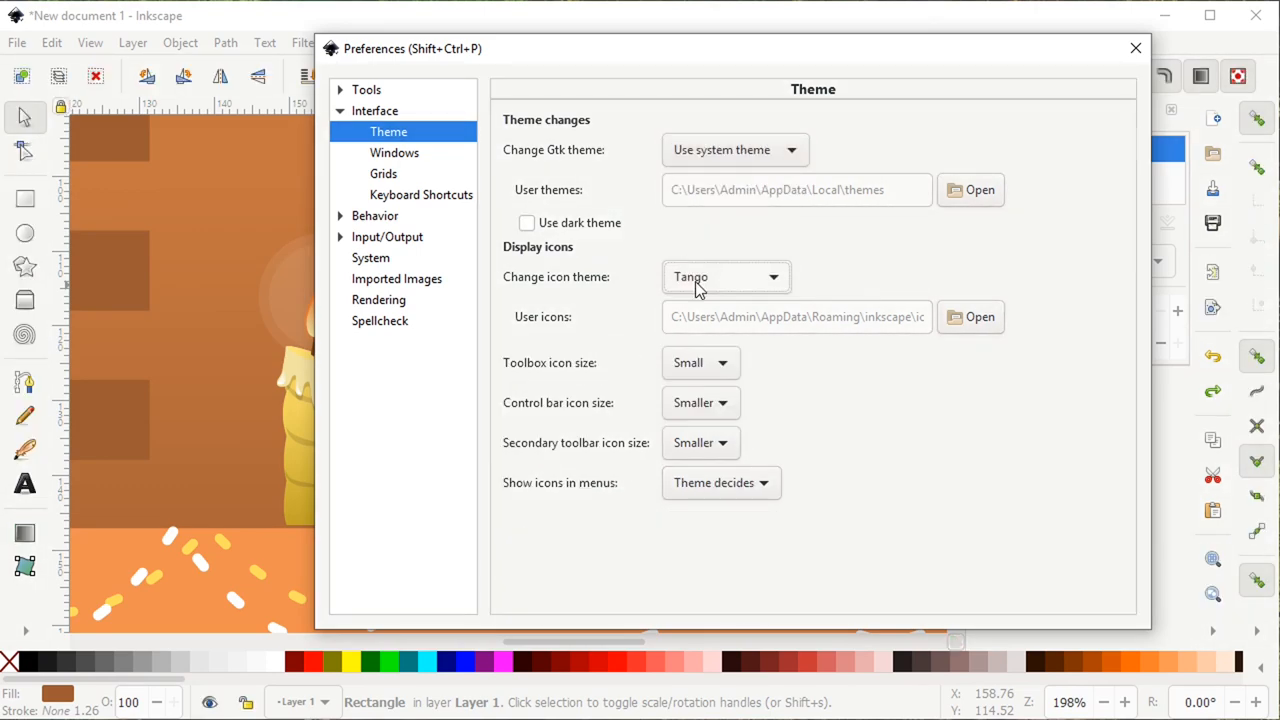
left_click(724, 276)
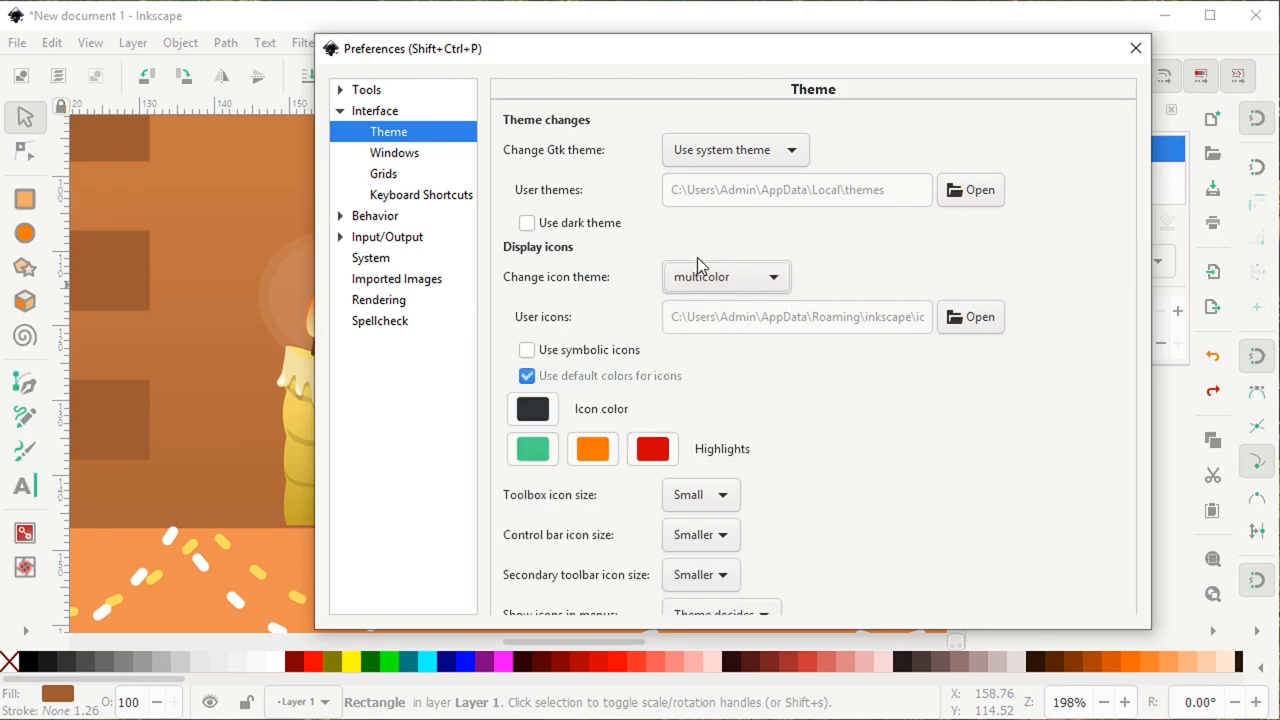
left_click(726, 276)
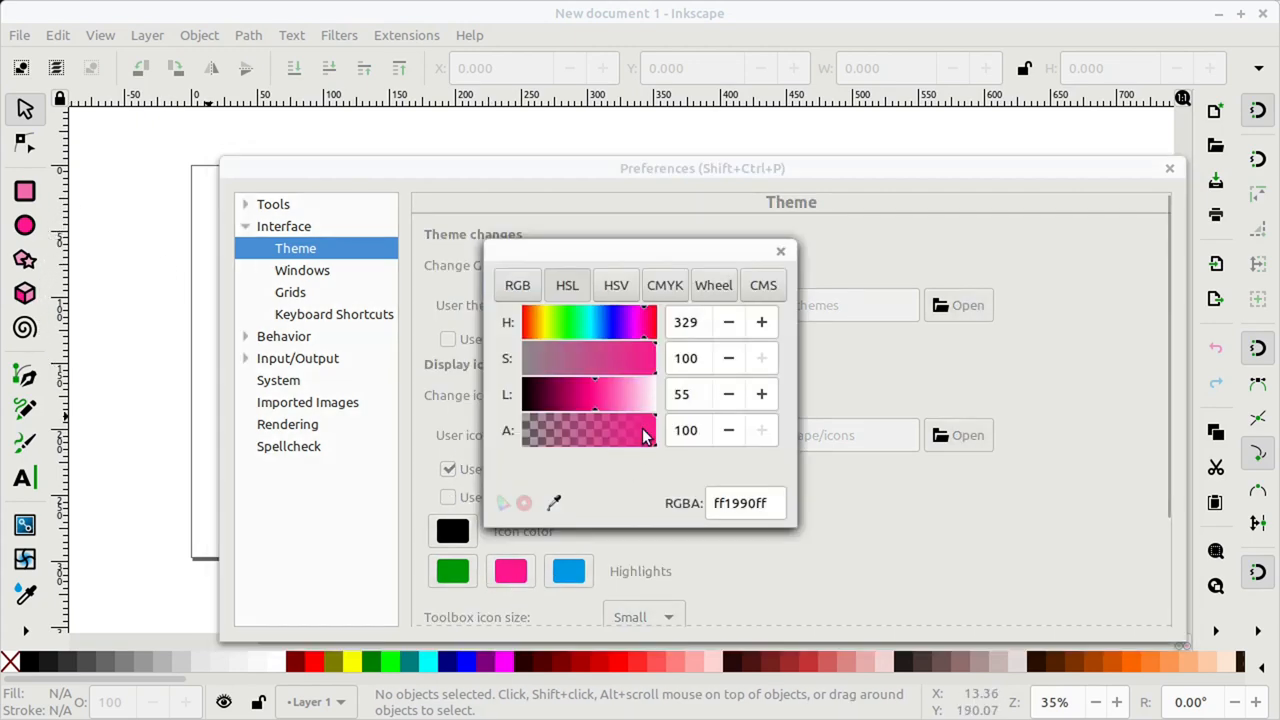
left_click_drag(596, 394, 624, 394)
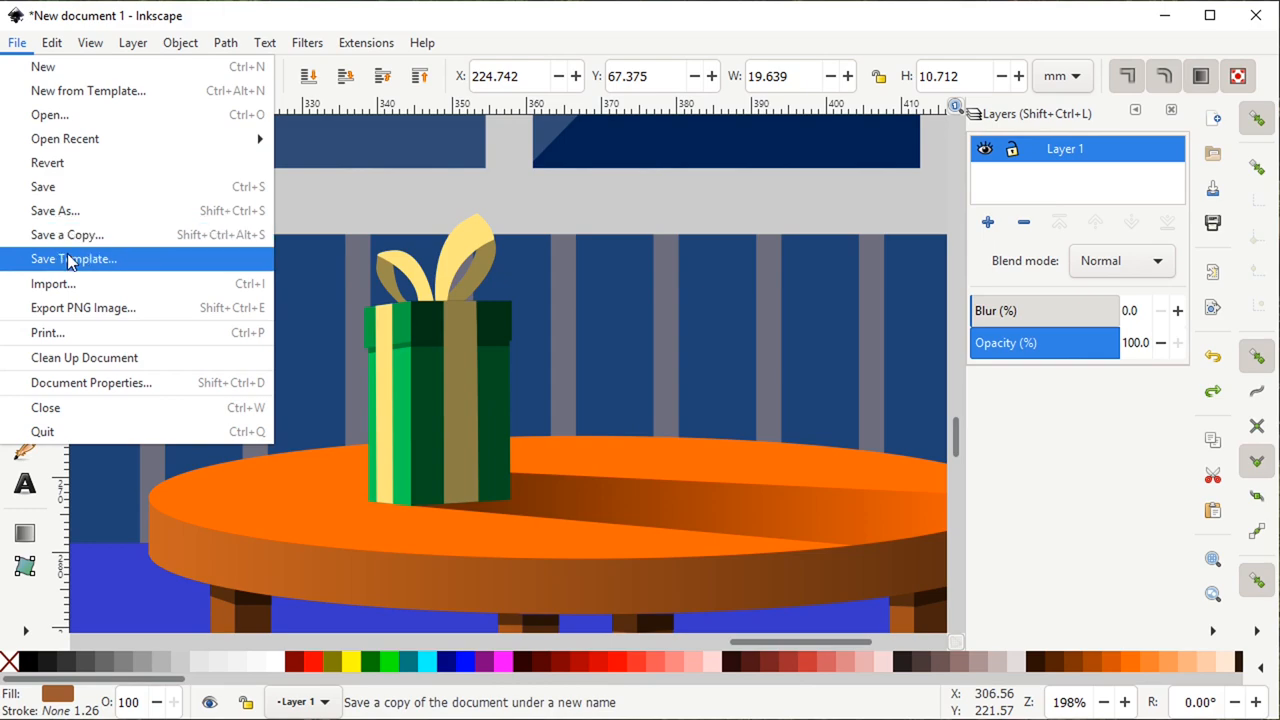
- Start saving as a template and describe it as 'a postcard layout with...'
left_click(72, 258)
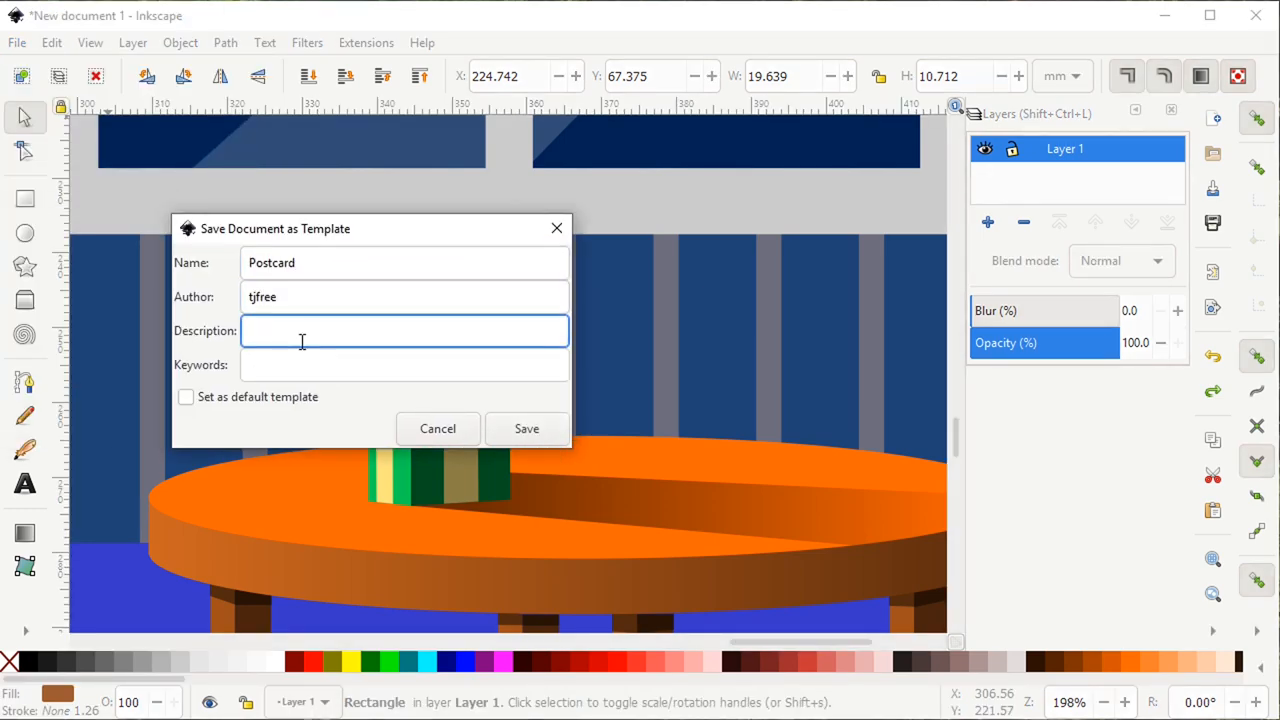
type("a postcard layout with")
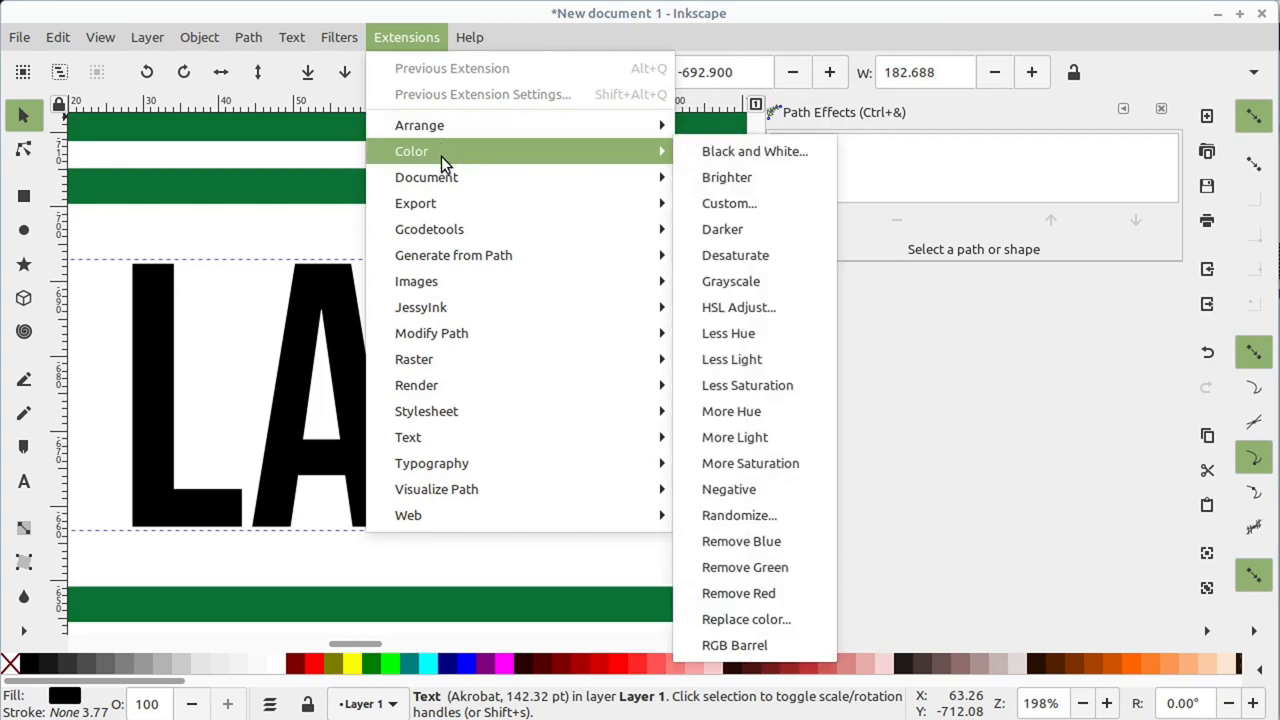
mouse_move(444, 210)
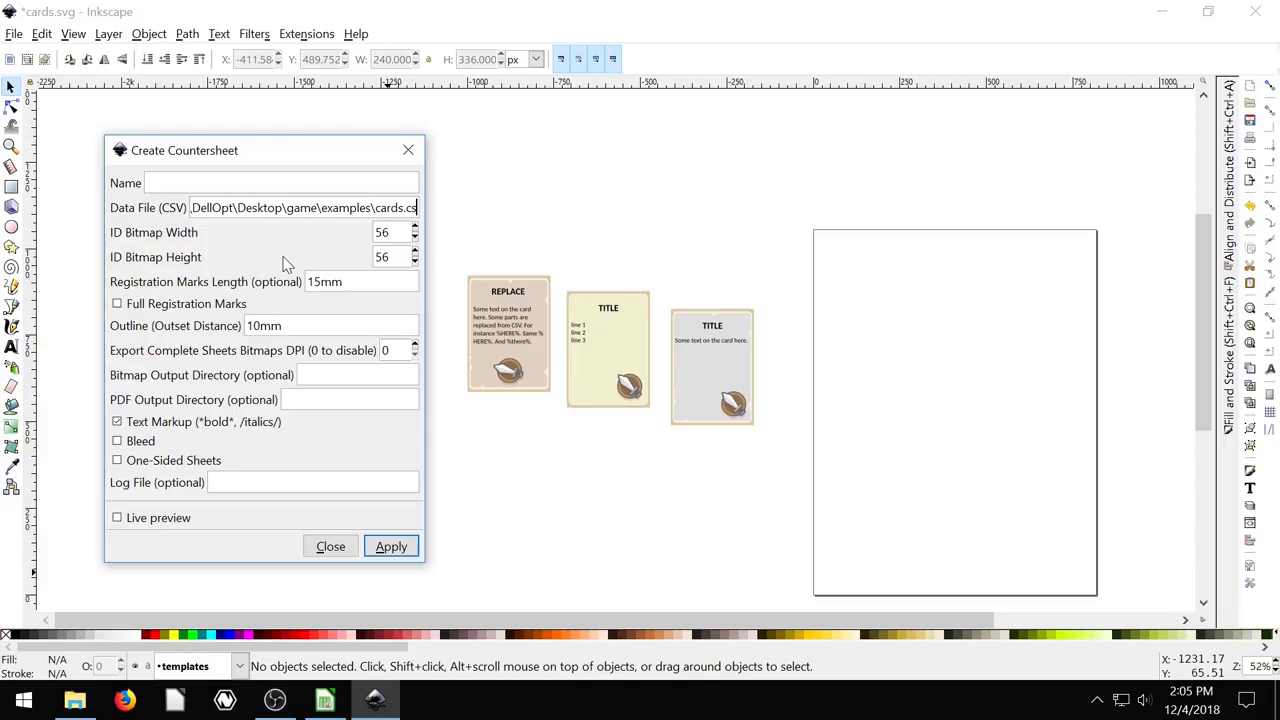
- Run the Create Countersheet extension on the cards.csv data file
left_click(392, 546)
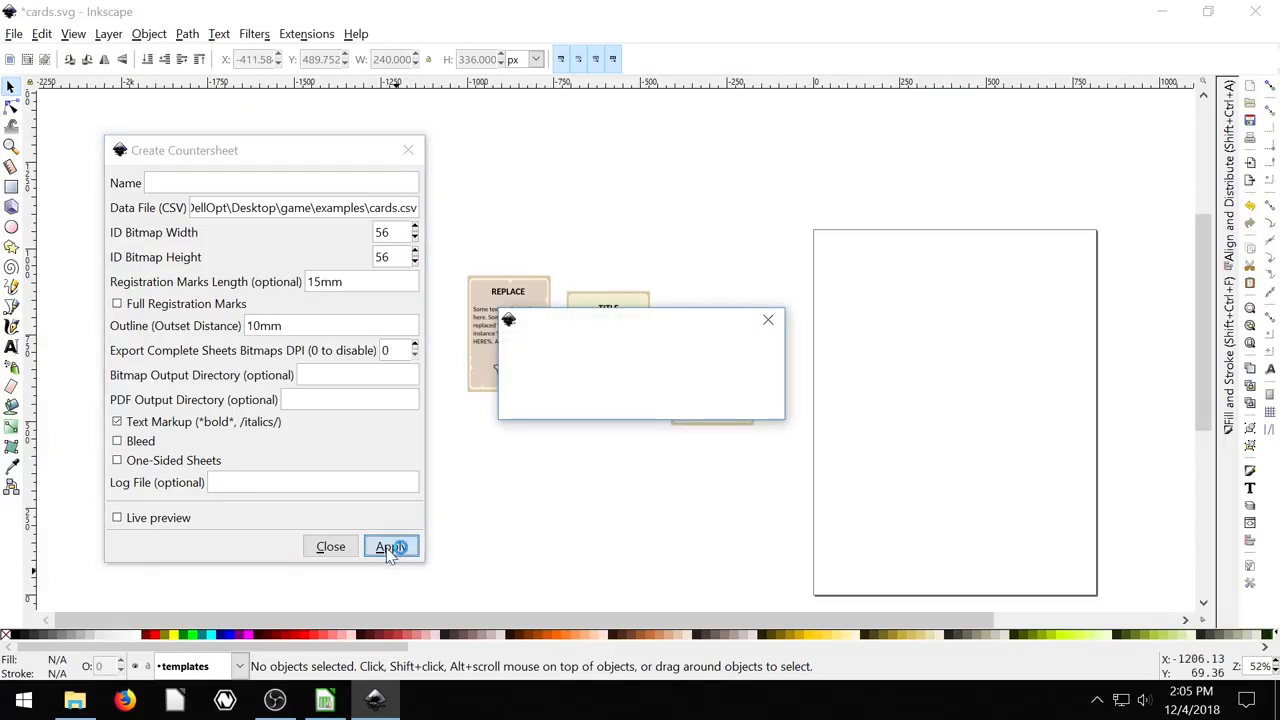
left_click(392, 546)
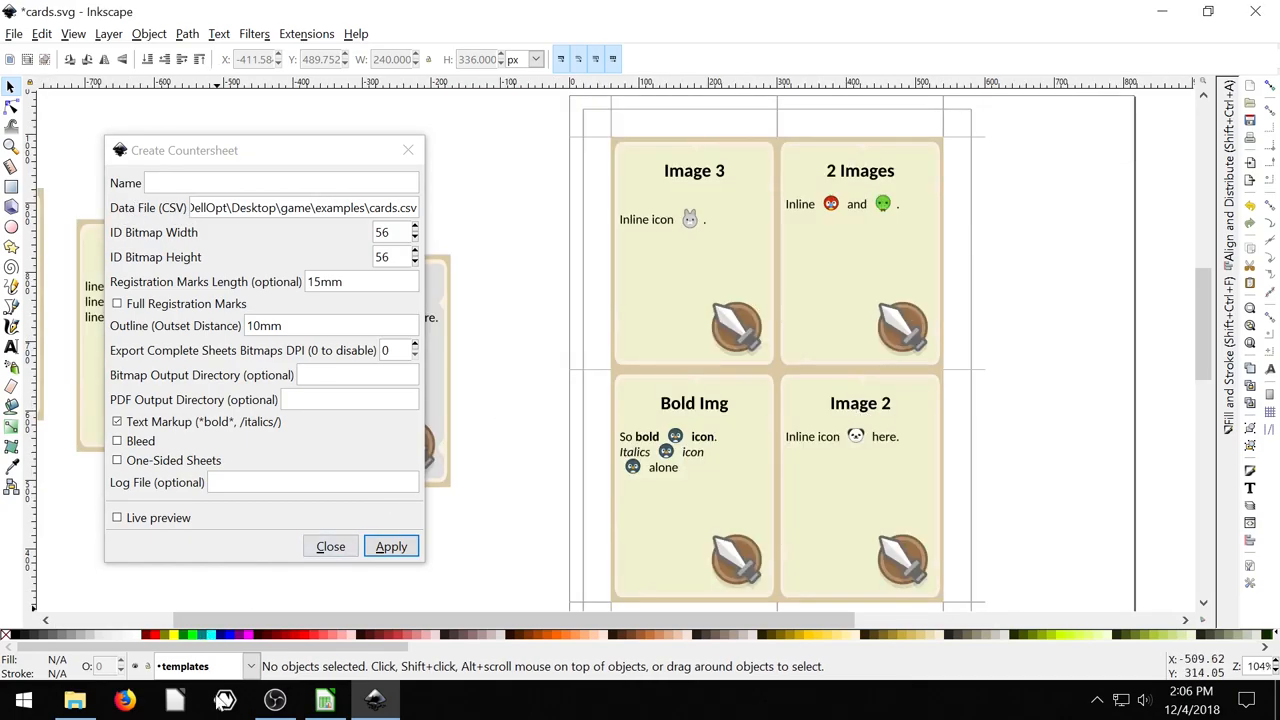
- Inspect the cards.csv spreadsheet in LibreOffice Calc and return to the generated cards
left_click(324, 700)
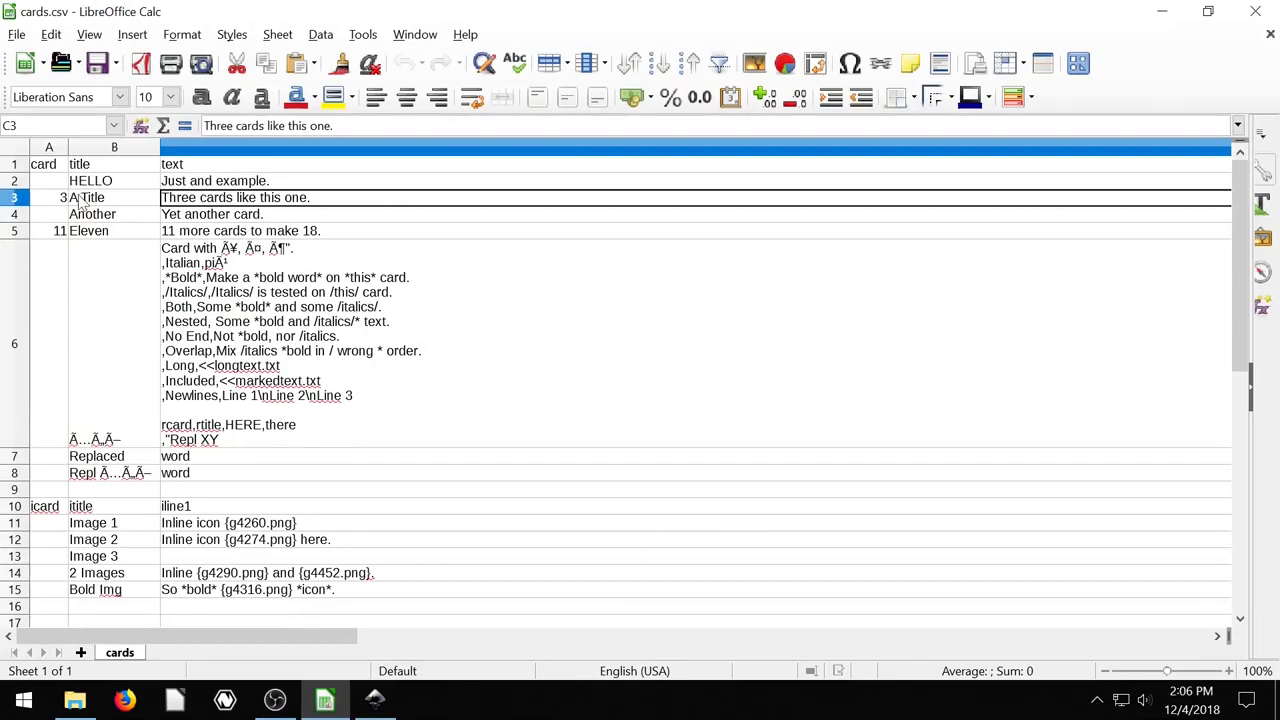
left_click(374, 700)
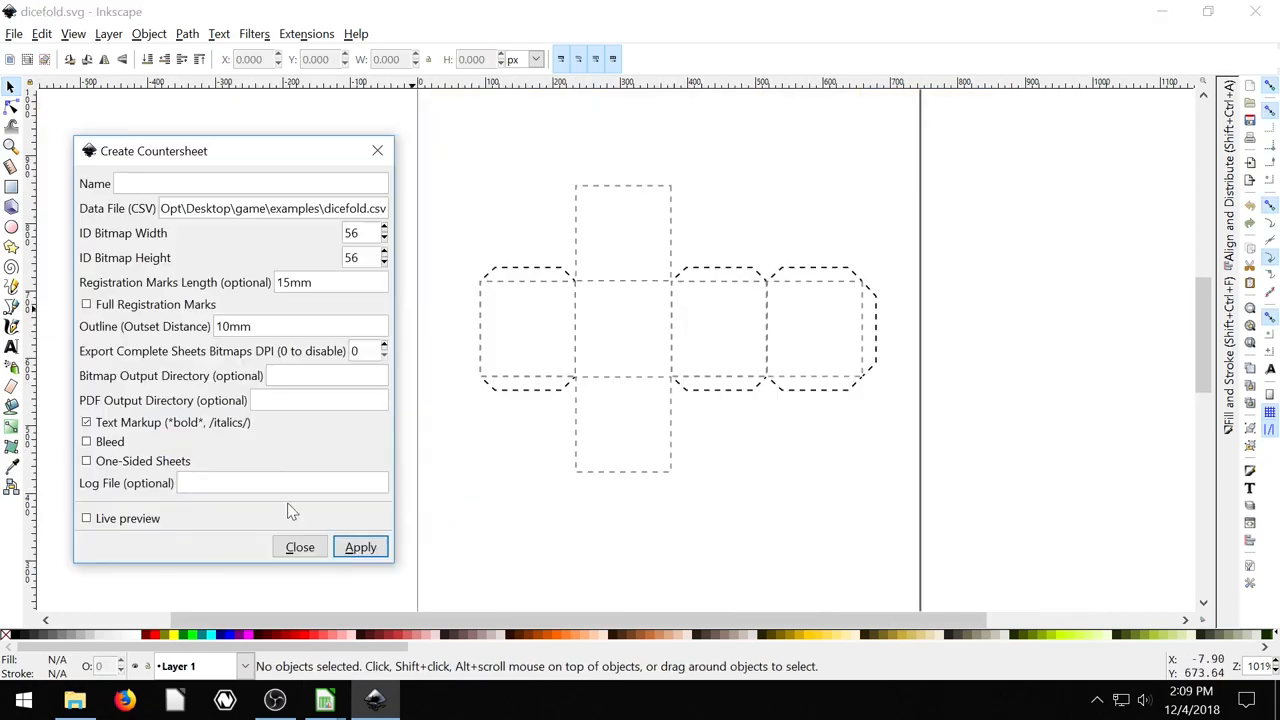
left_click(360, 548)
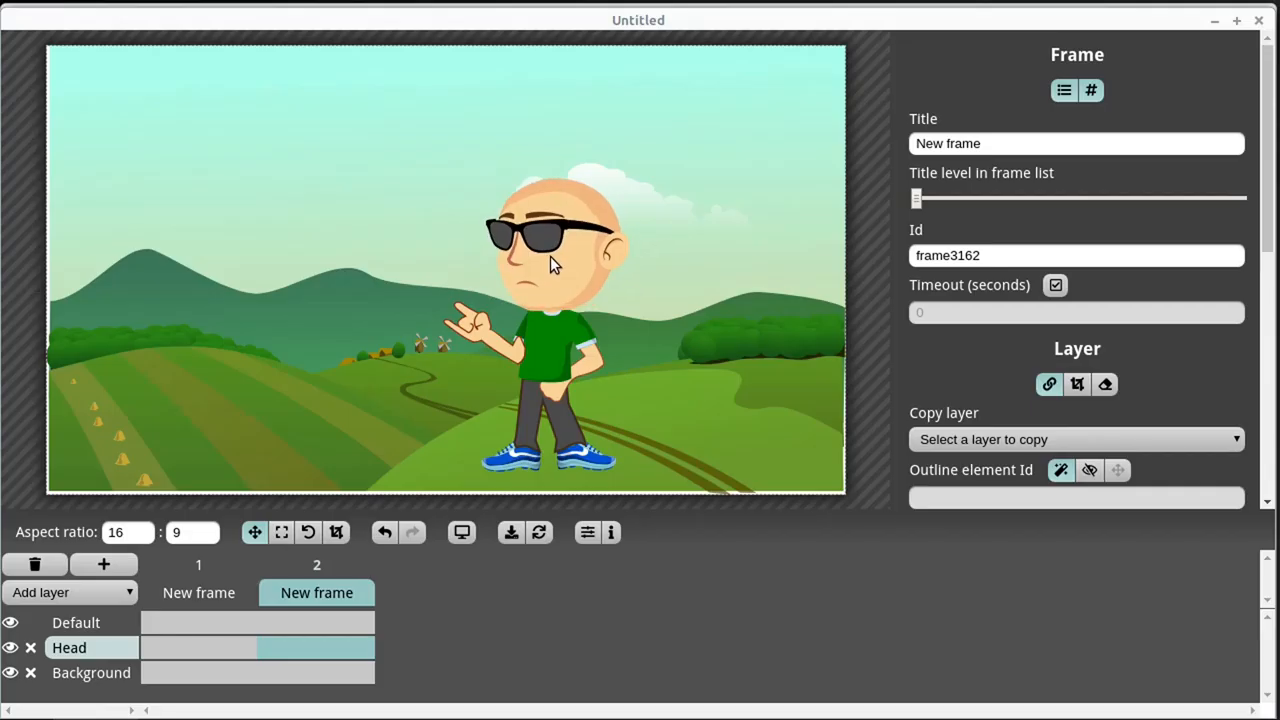
- Return to frame 'New frame 1' in Sozi, then split the fireplace canvas into normal and outline views
left_click(198, 592)
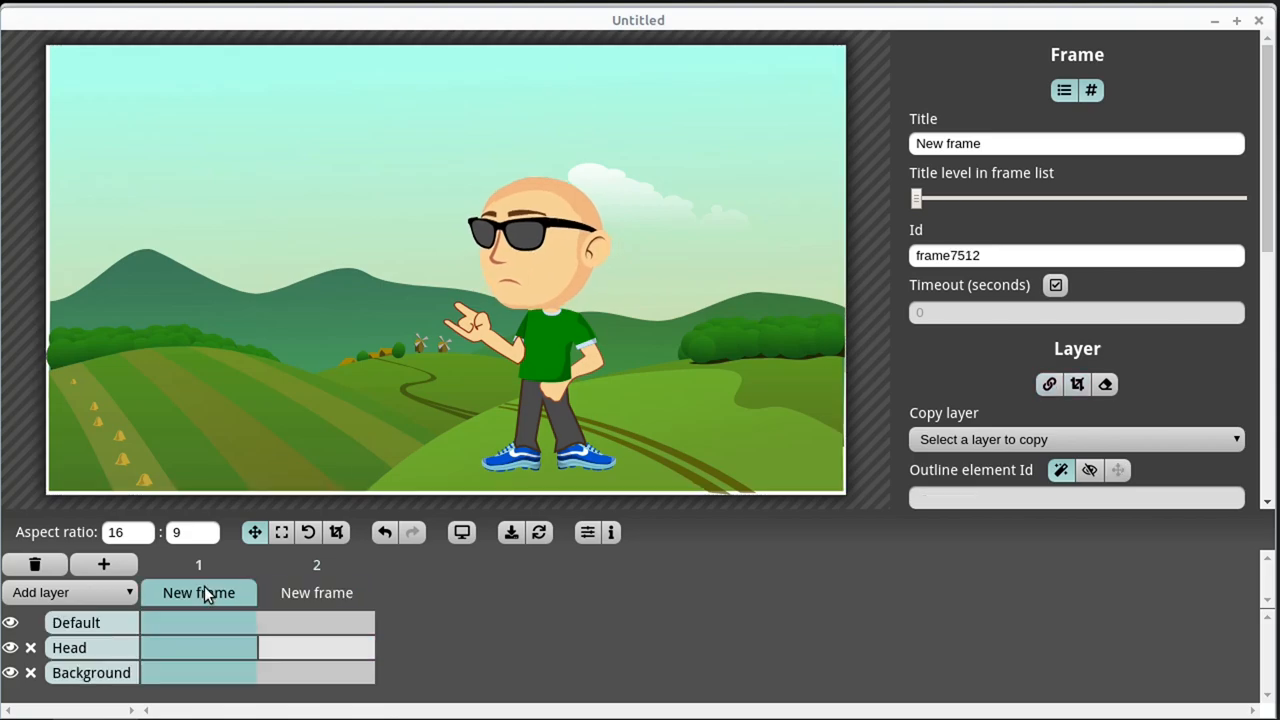
left_click(316, 592)
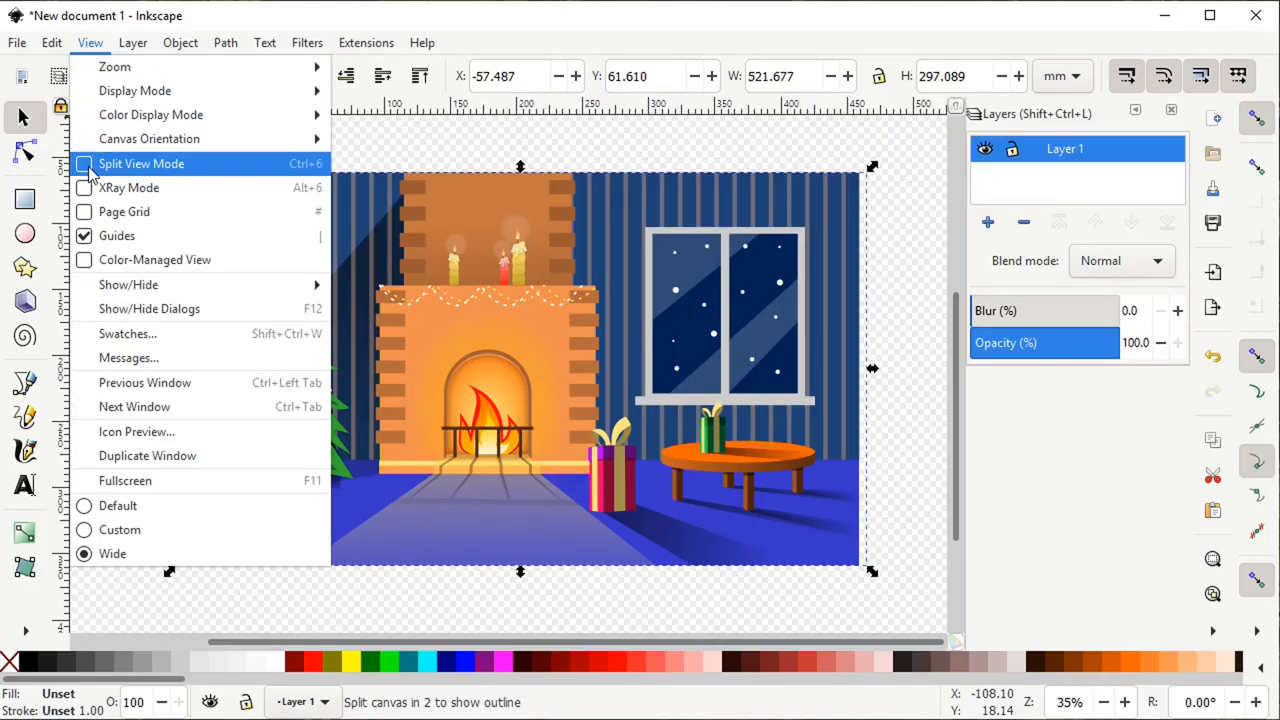
left_click(140, 164)
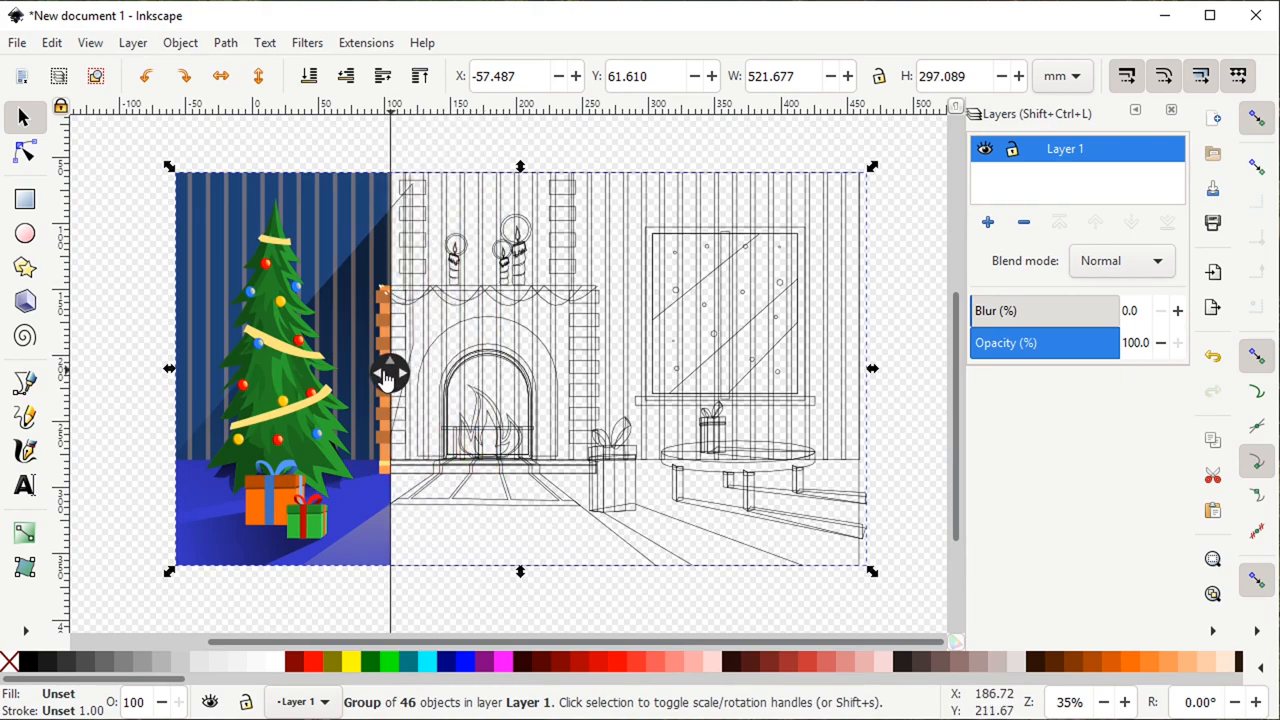